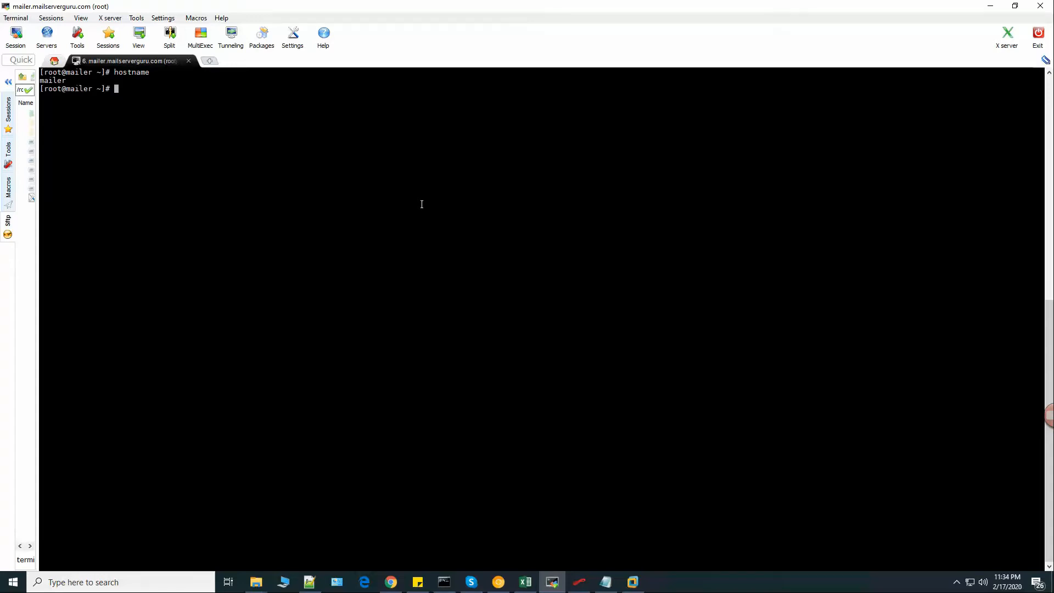
Step: Check the hostname, DNS domain name and the /etc/hosts entry for the mail server
text(hostname -f)
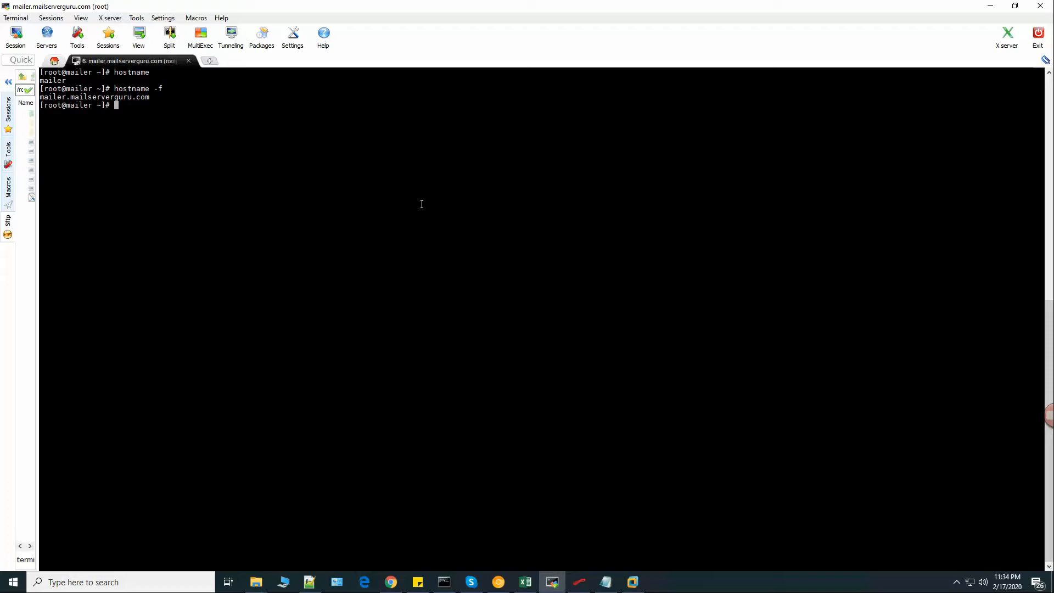
text(dnsdomainname)
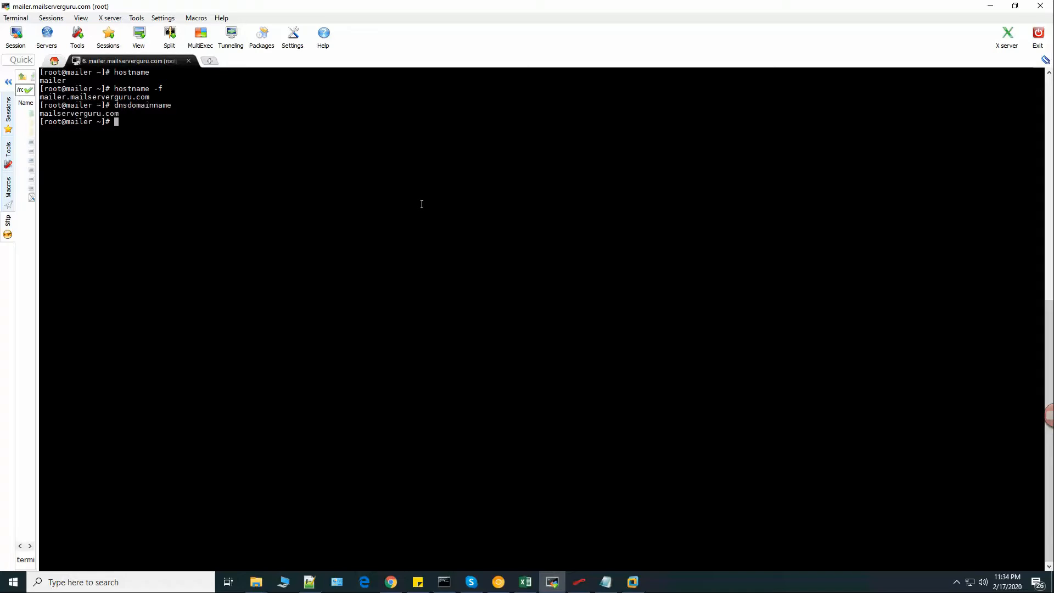
text(catr)
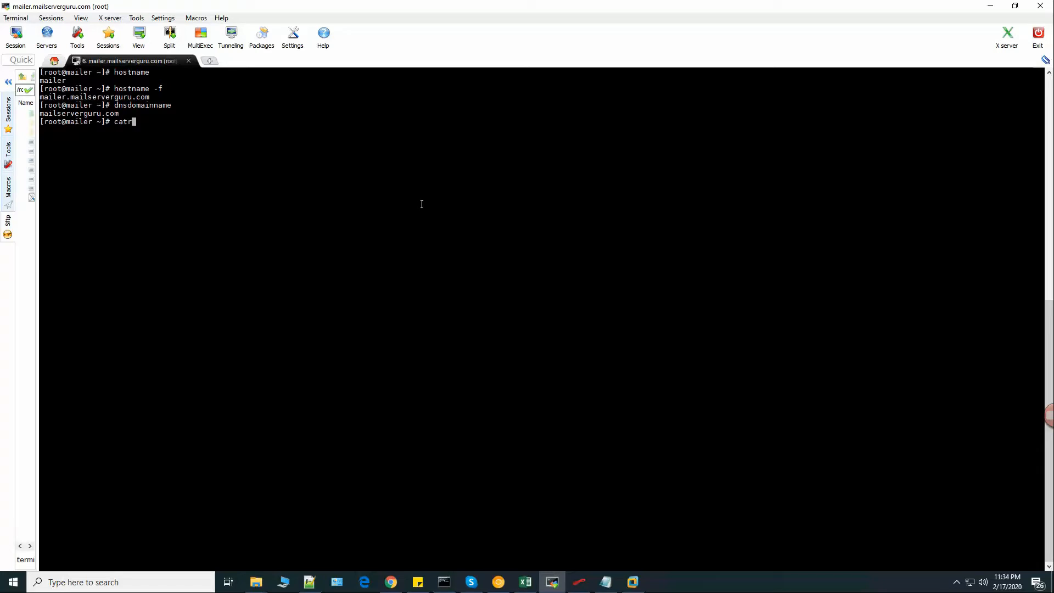
text(/etc/h)
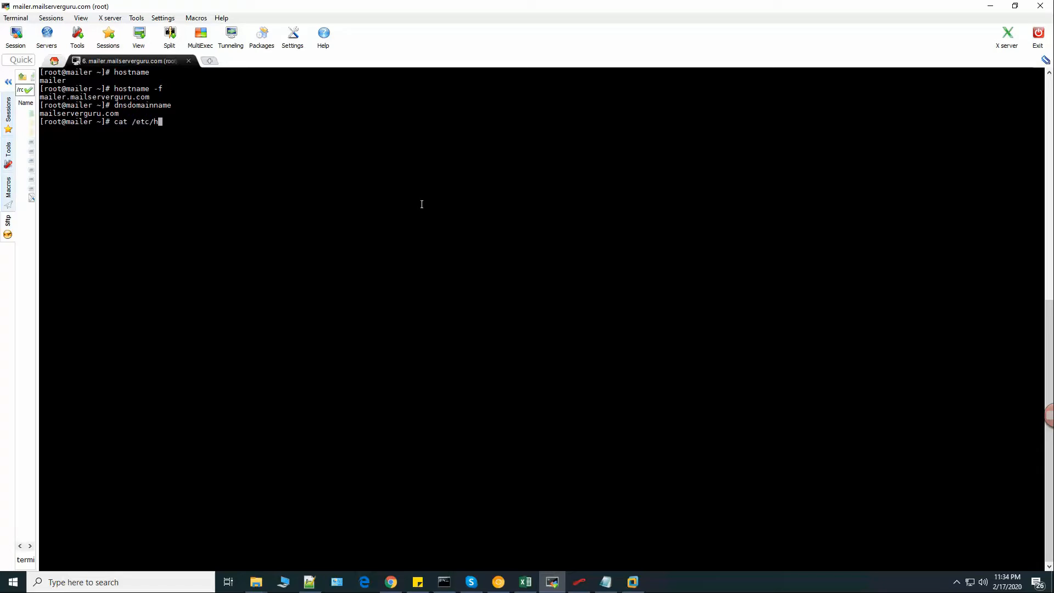
key(Return)
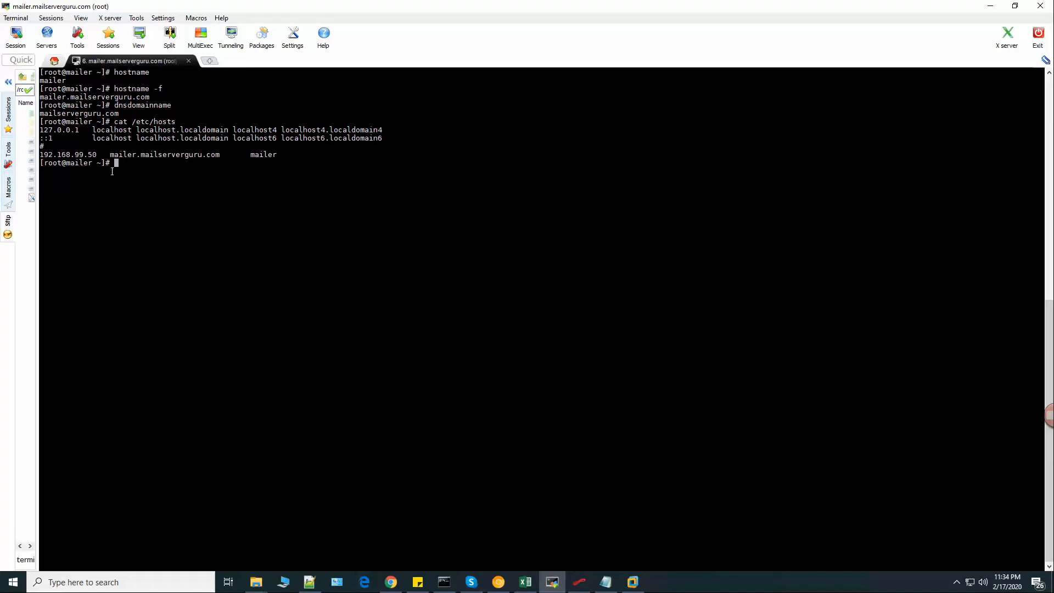
Step: Verify the MX record for mailserverguru.com points to mailer.mailserverguru.com
double_click(92, 155)
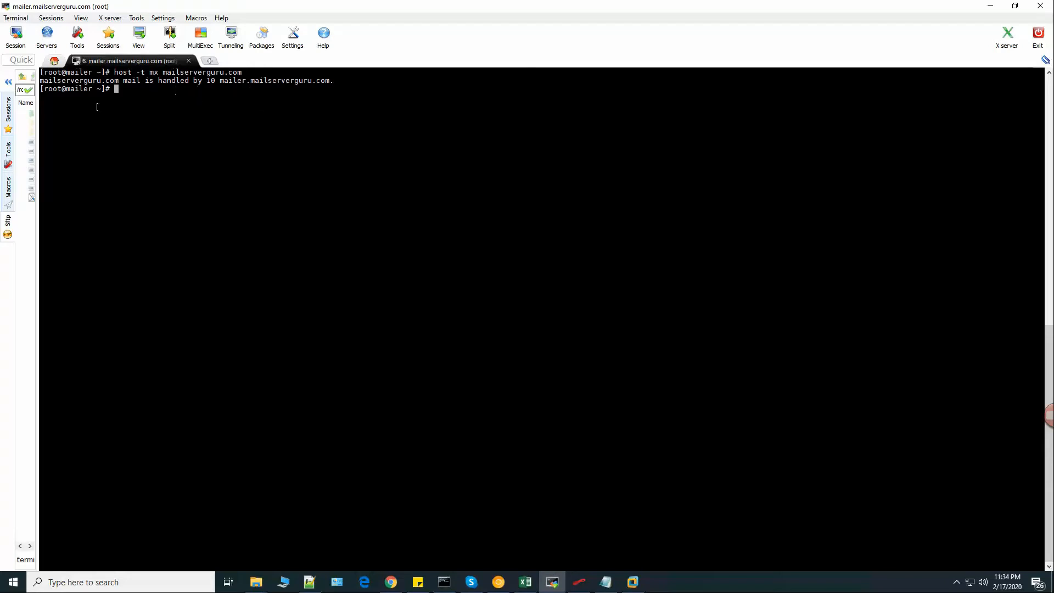
key(Return)
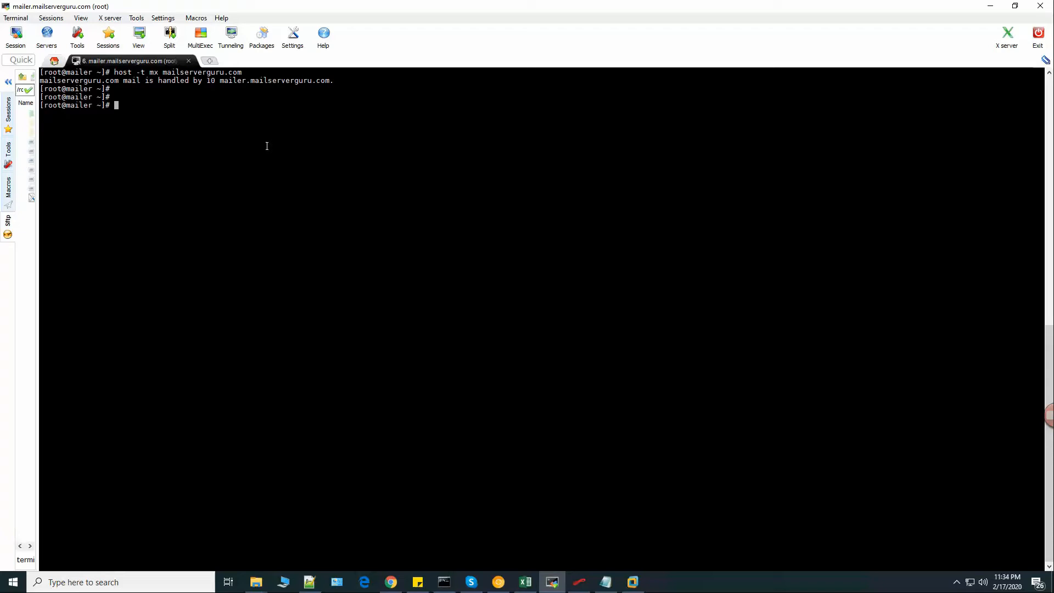
Step: List the iptables rules and display the SELinux configuration file
text(iptables -L)
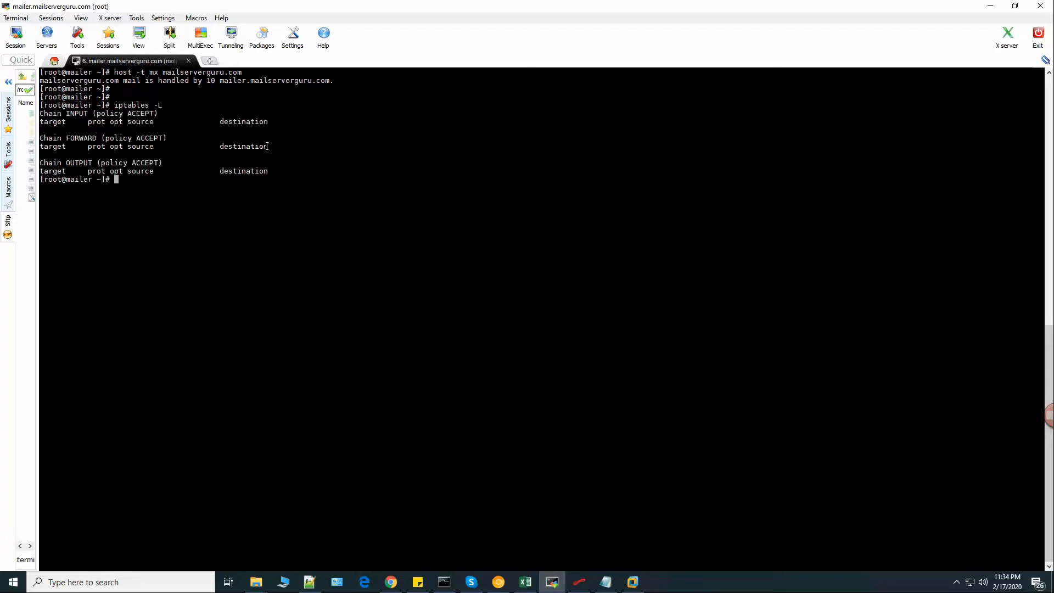
text(cat /etc/se)
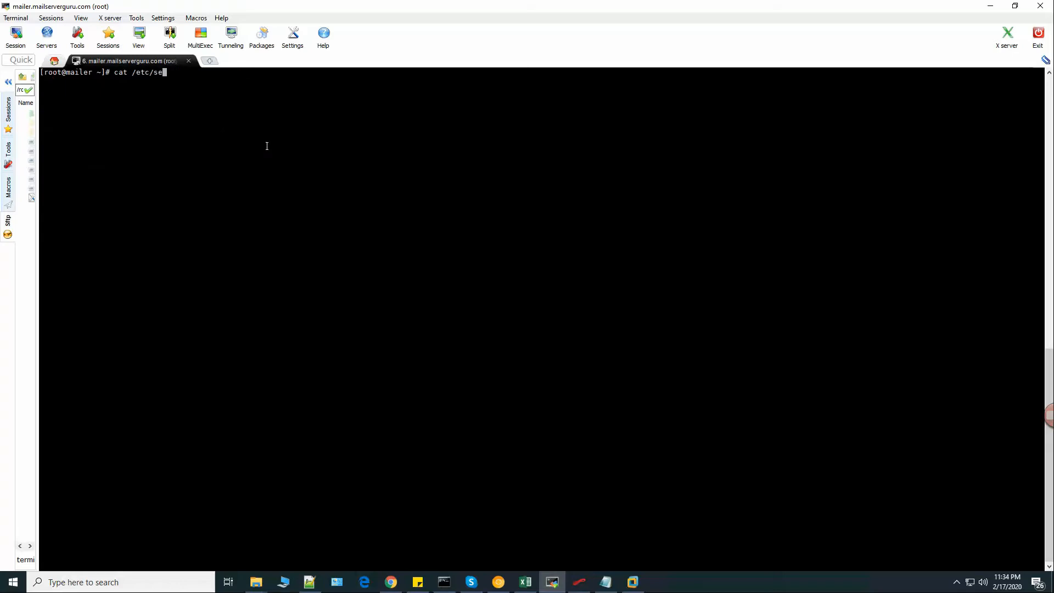
text(linux/config)
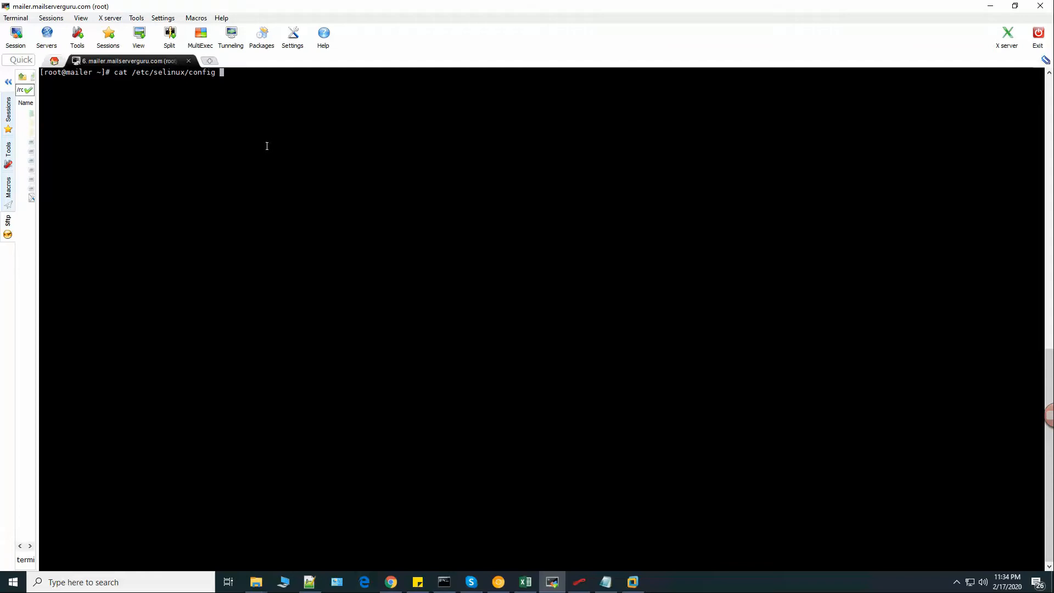
key(Return)
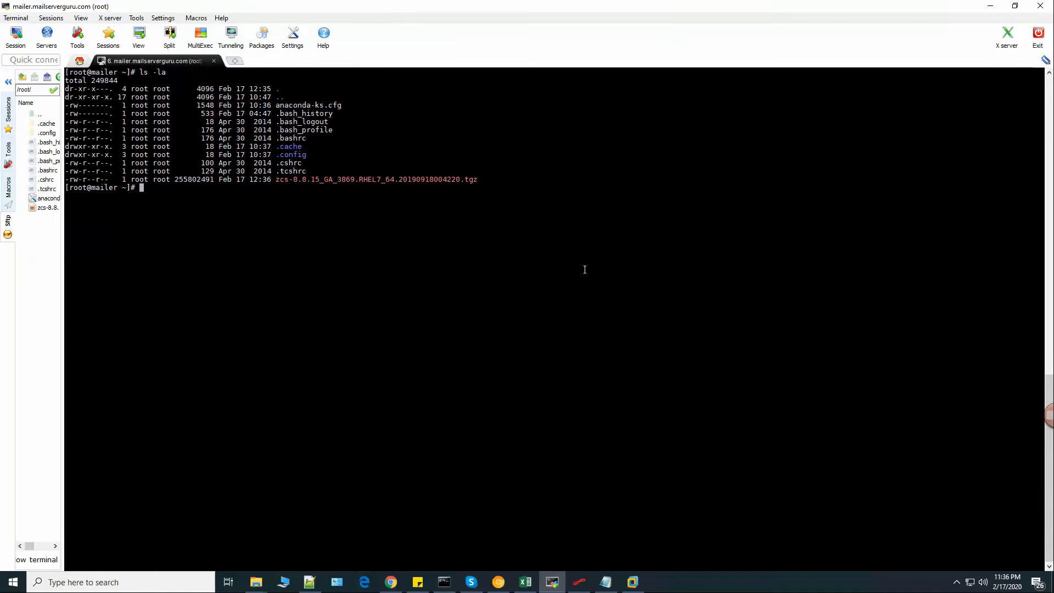
mouse_move(293, 180)
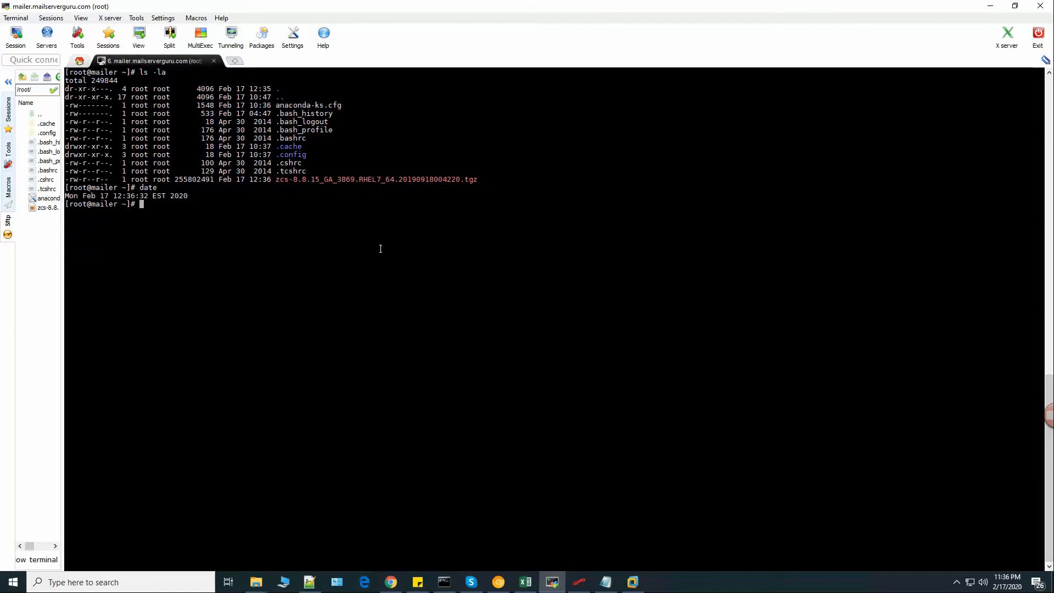
mouse_move(285, 174)
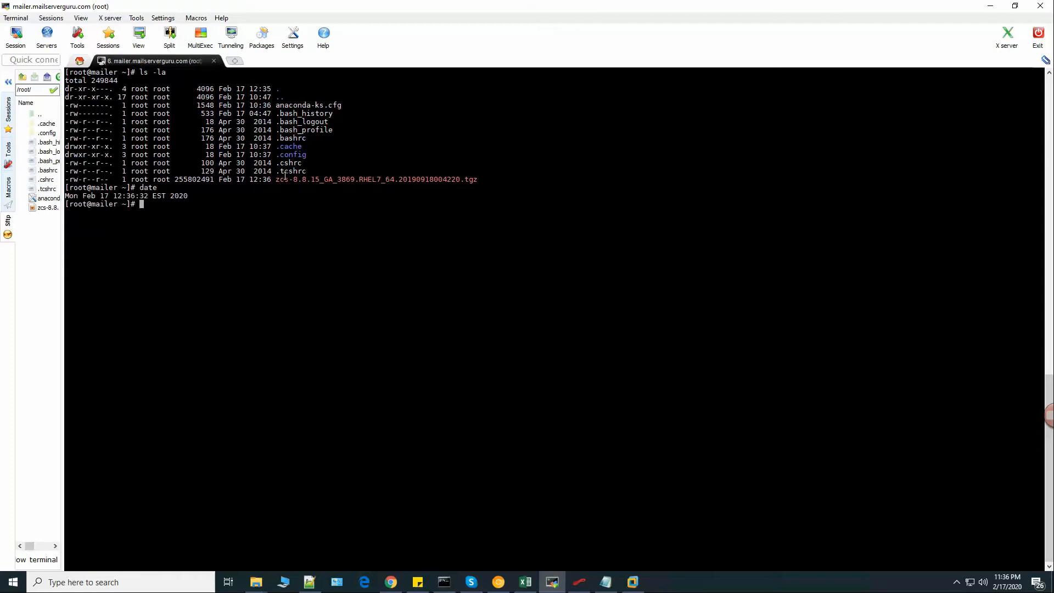
mouse_move(313, 195)
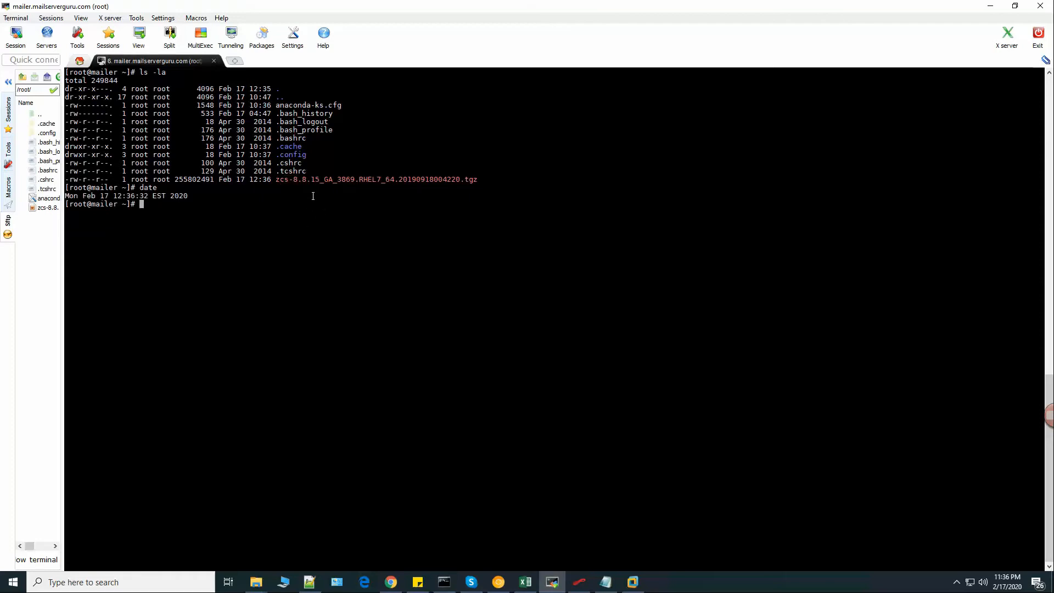
mouse_move(331, 262)
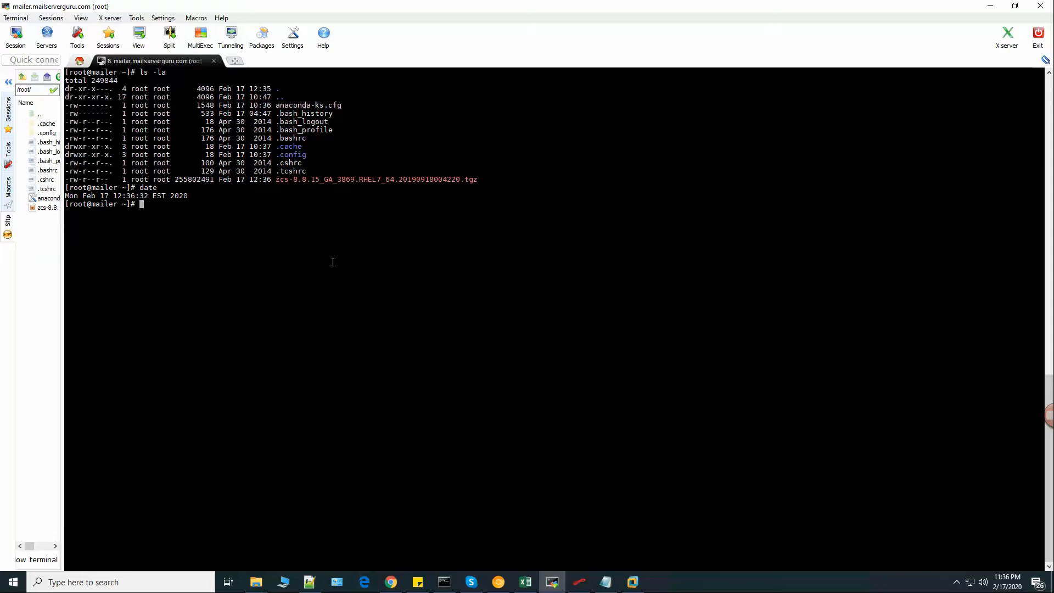
Step: Confirm the system is Red Hat Enterprise Linux 7.7 via /etc/redhat-release
text(cat /etc/redhat-release)
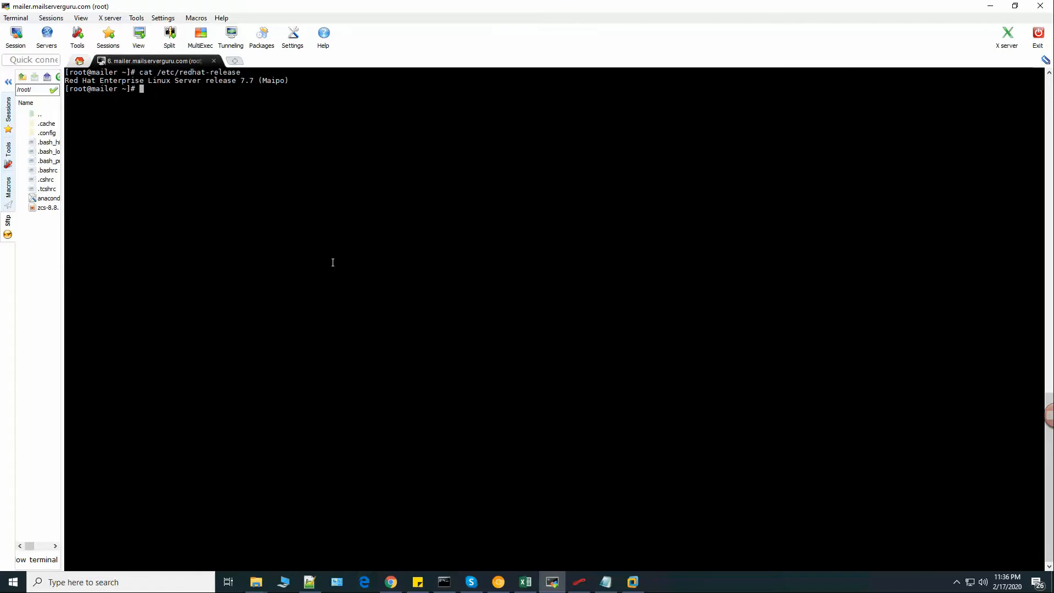
mouse_move(271, 152)
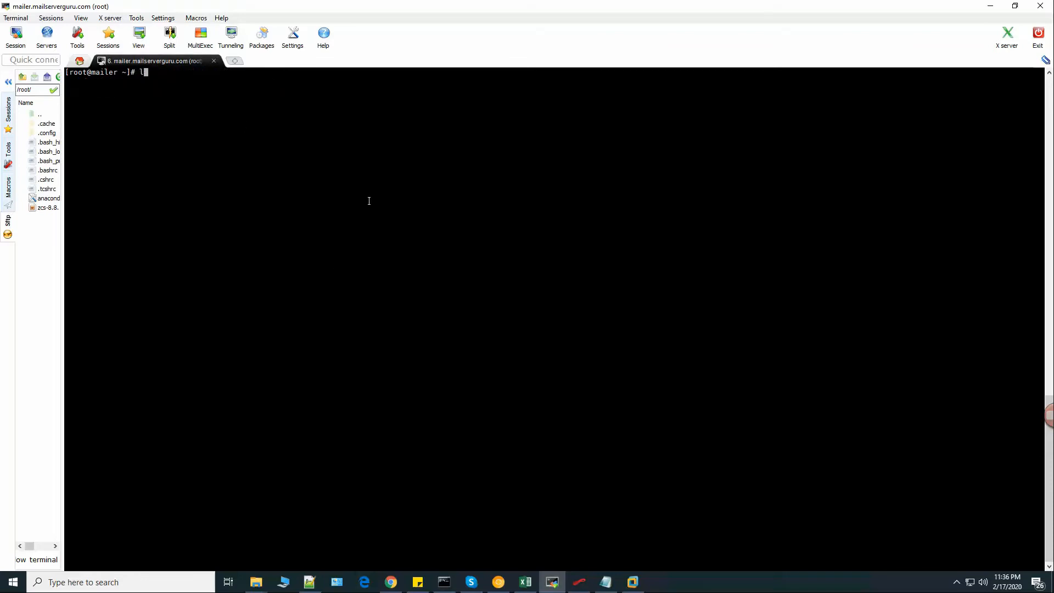
Step: Extract the zcs-8.8.15_GA_3869.RHEL7_64 .tgz archive with tar zxvf in root's home
key(Return)
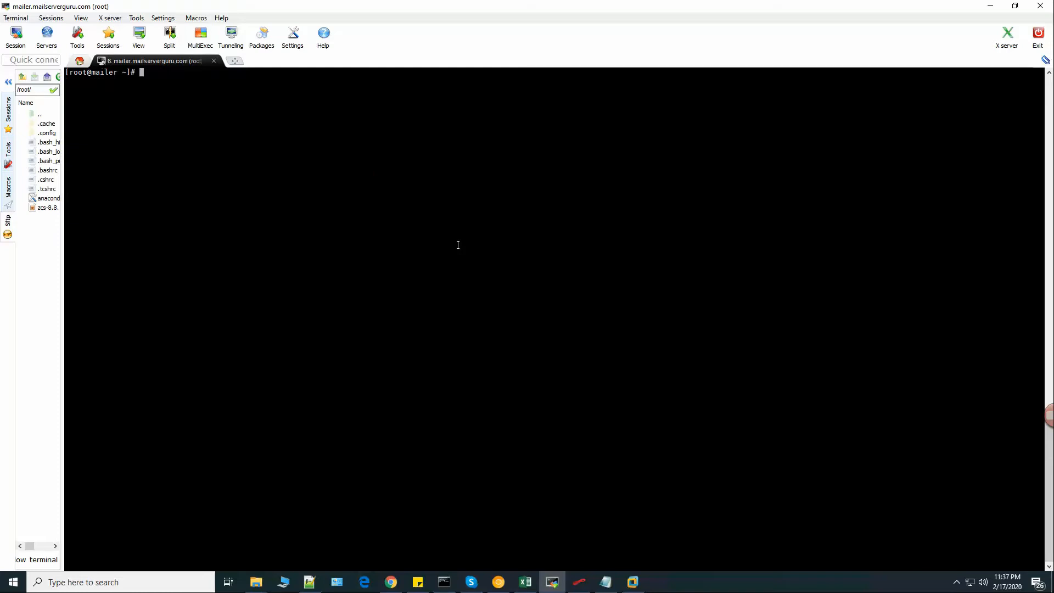
text(tar)
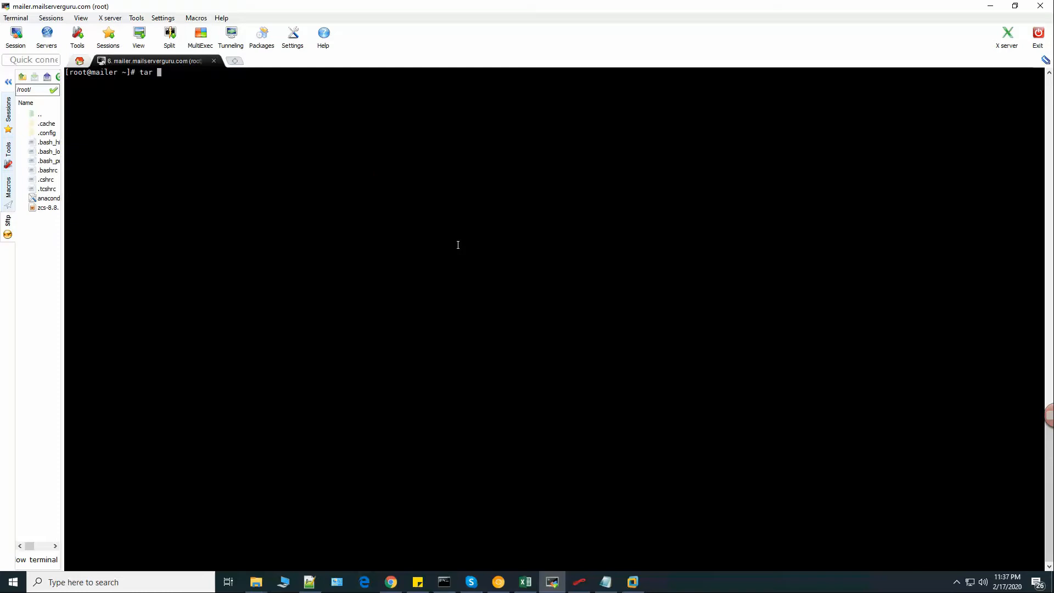
text(zxvf)
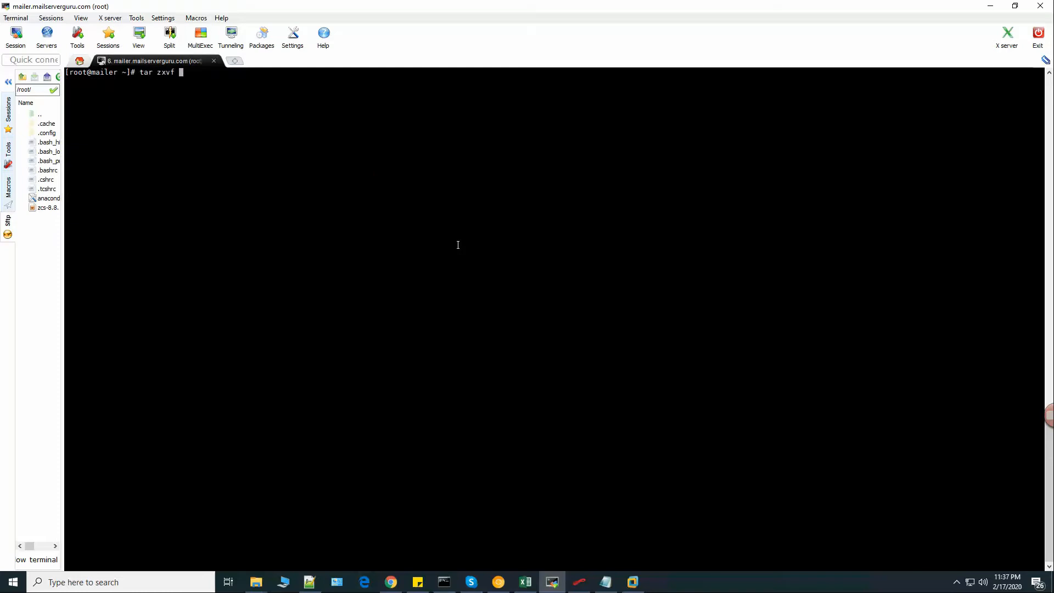
text(zcs-8.8.15_GA_3869.RHEL7_64.20190918004220.tgz)
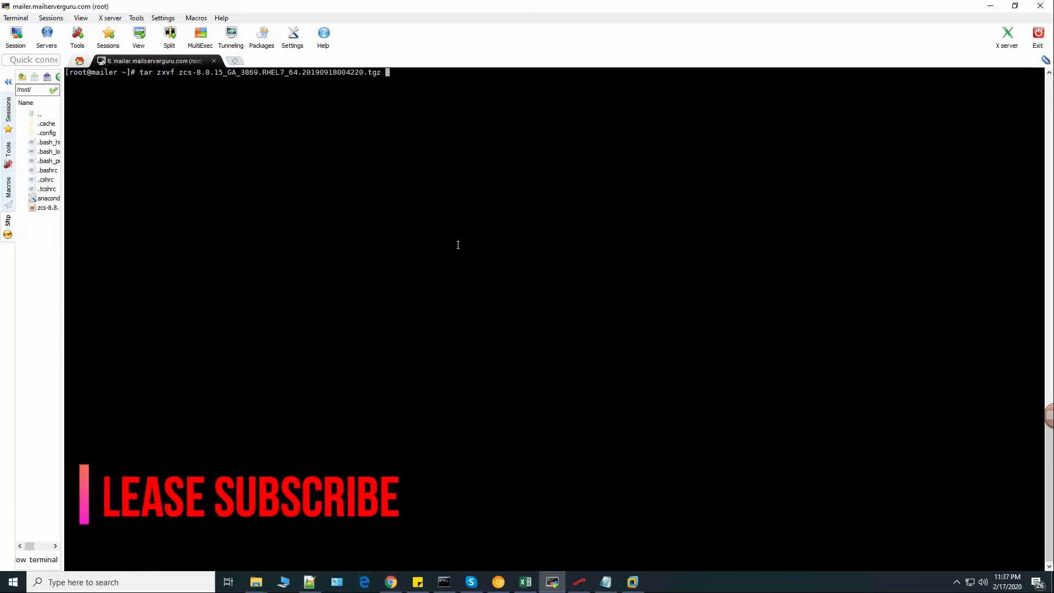
key(Return)
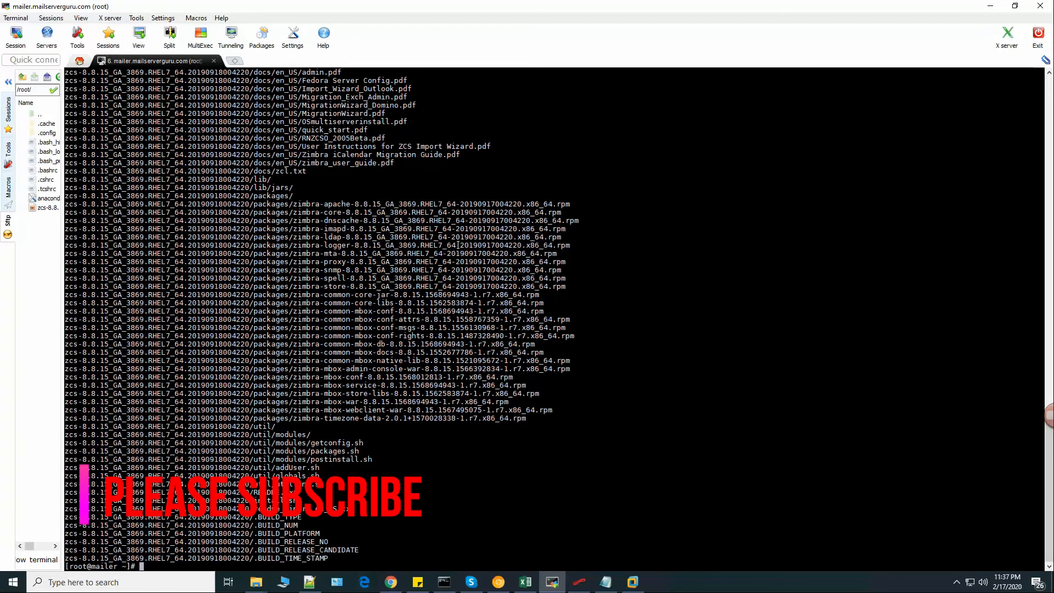
text(yum u)
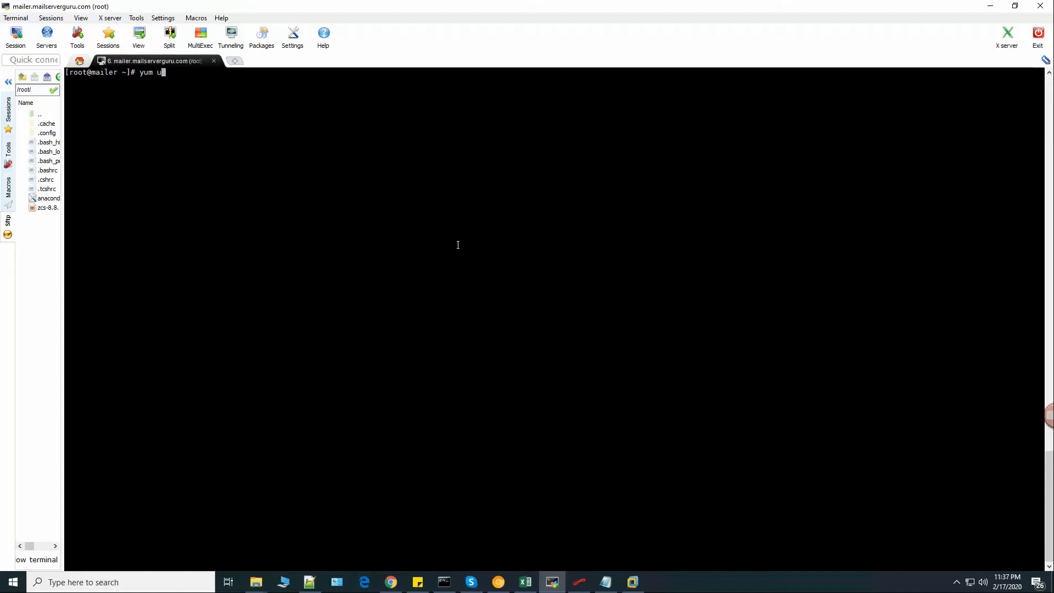
Step: Cancel the yum upgrade command and rename the extracted Zimbra folder to zcs
text(pgrad)
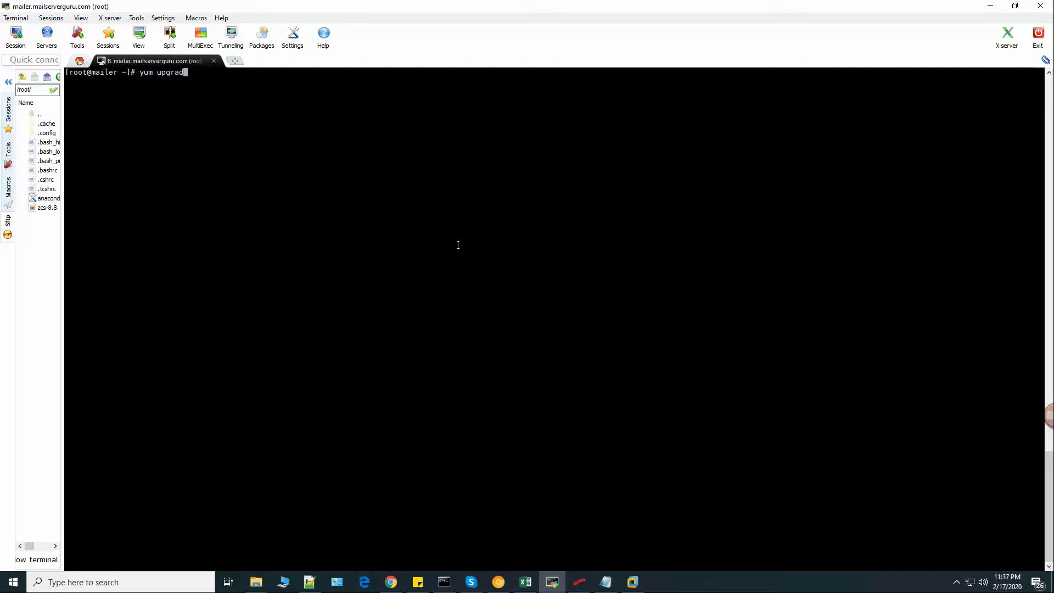
key(ctrl+c)
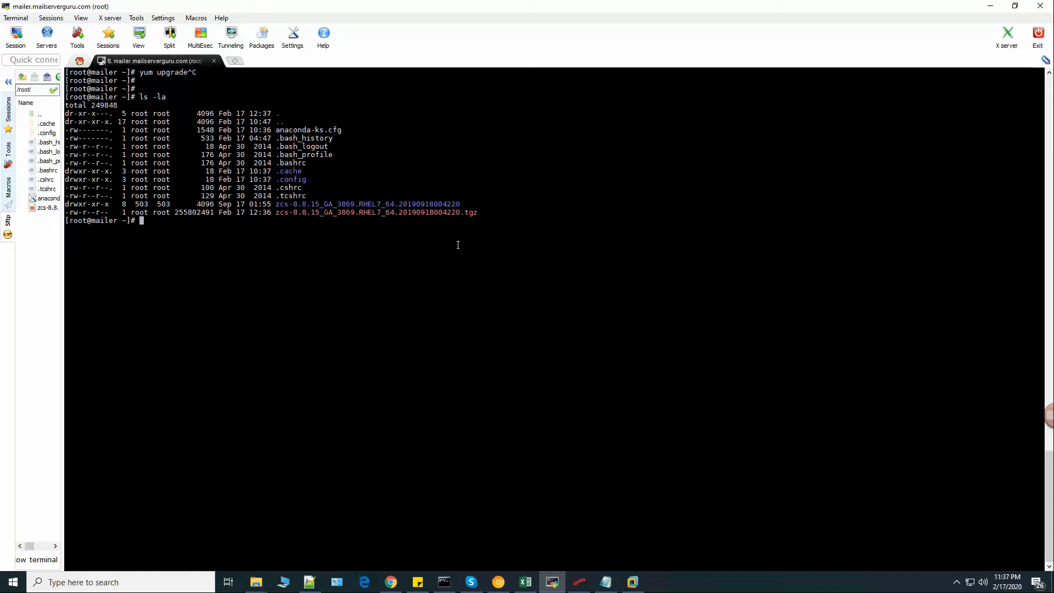
text(mv)
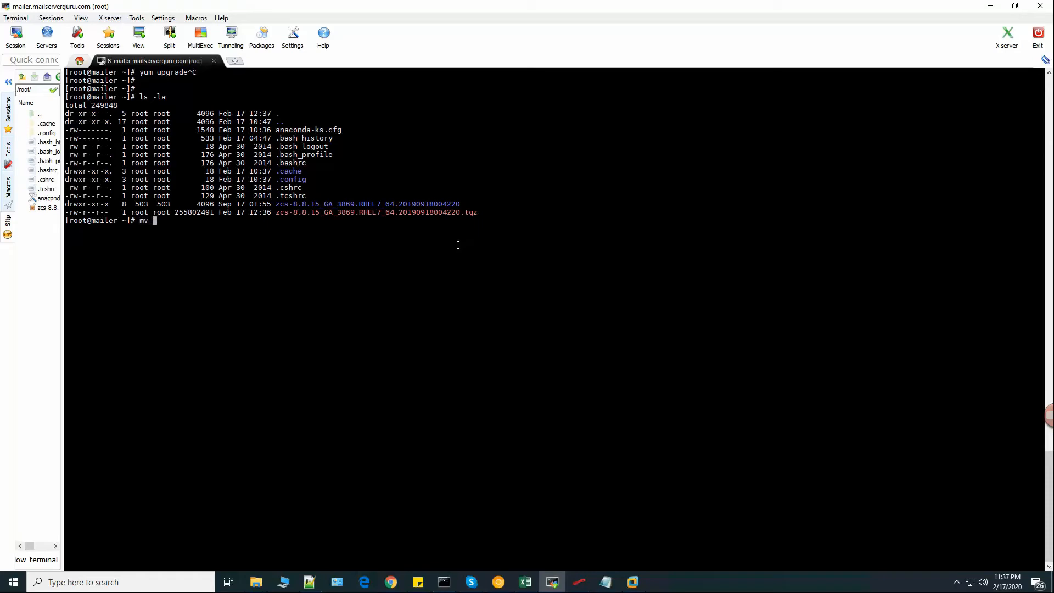
text(zcs-8.8.15_GA_3869.RHEL7_64.20190918004220 zcs)
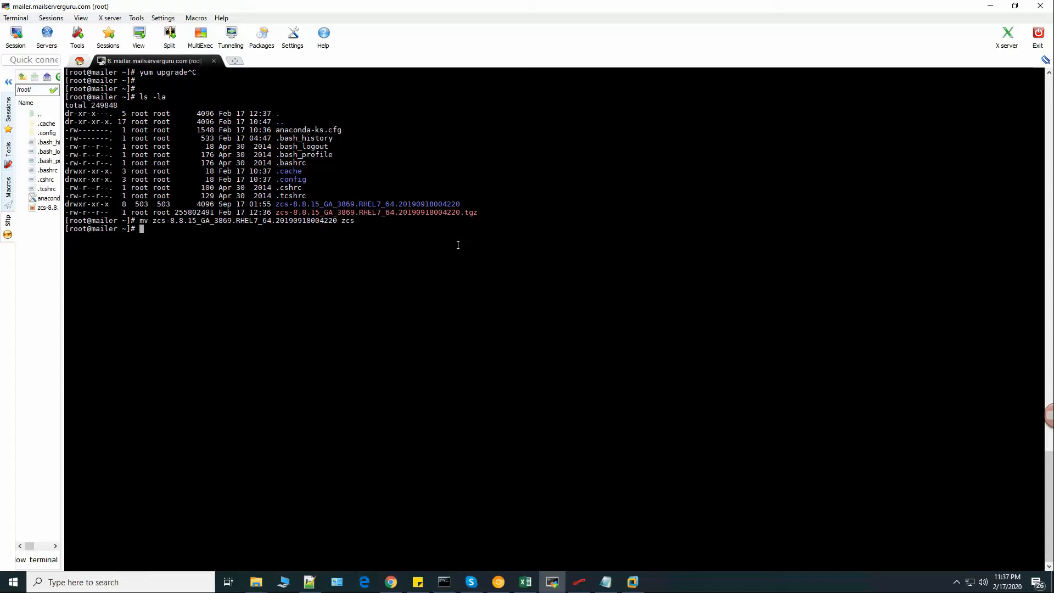
Step: Enter the zcs directory and launch ./install.sh to start the Zimbra installer
text(cd zcs/)
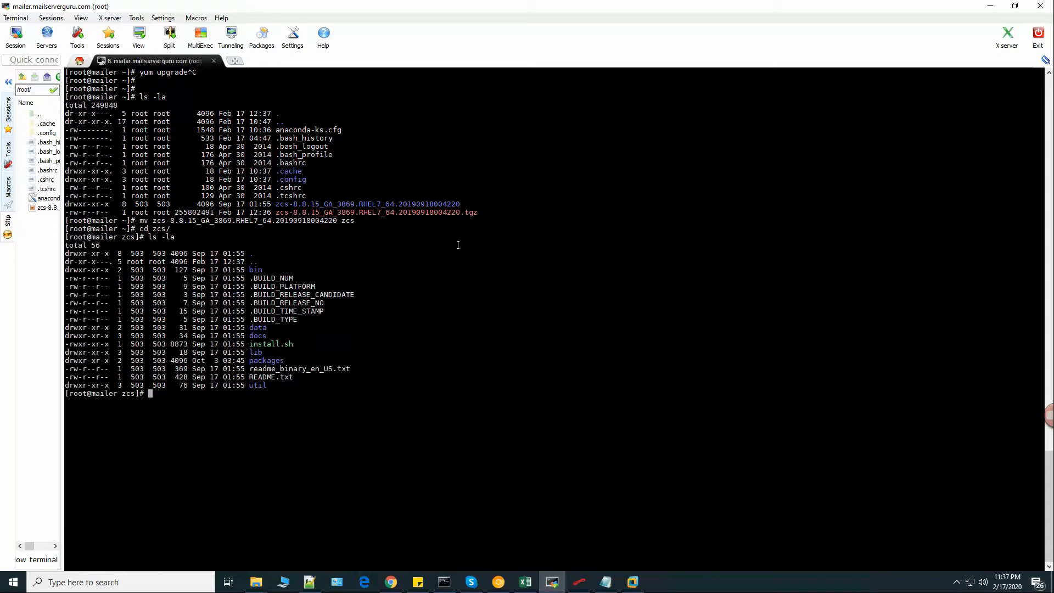
text(./install.sh)
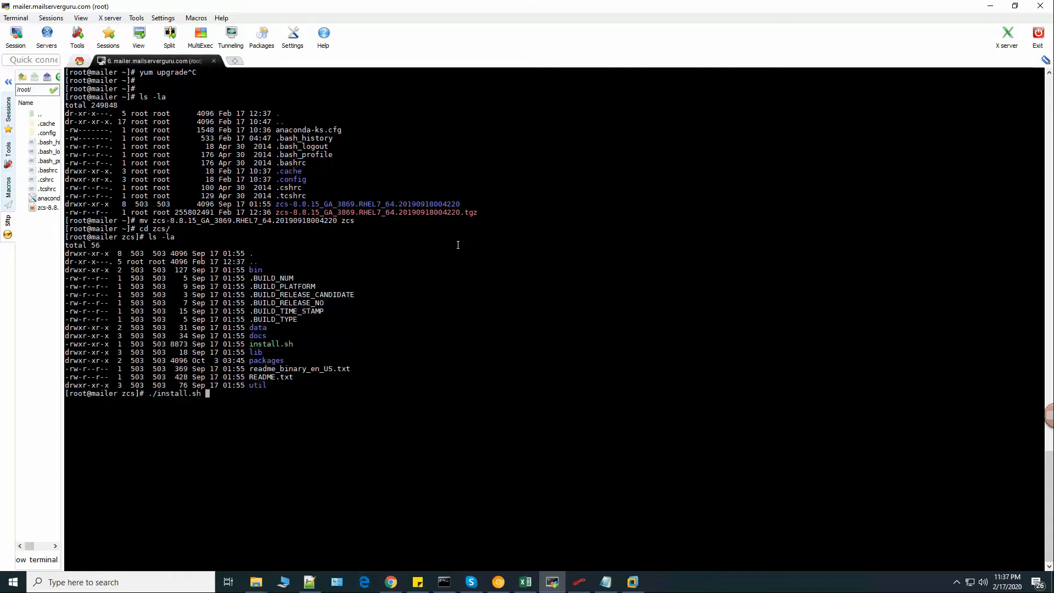
key(Return)
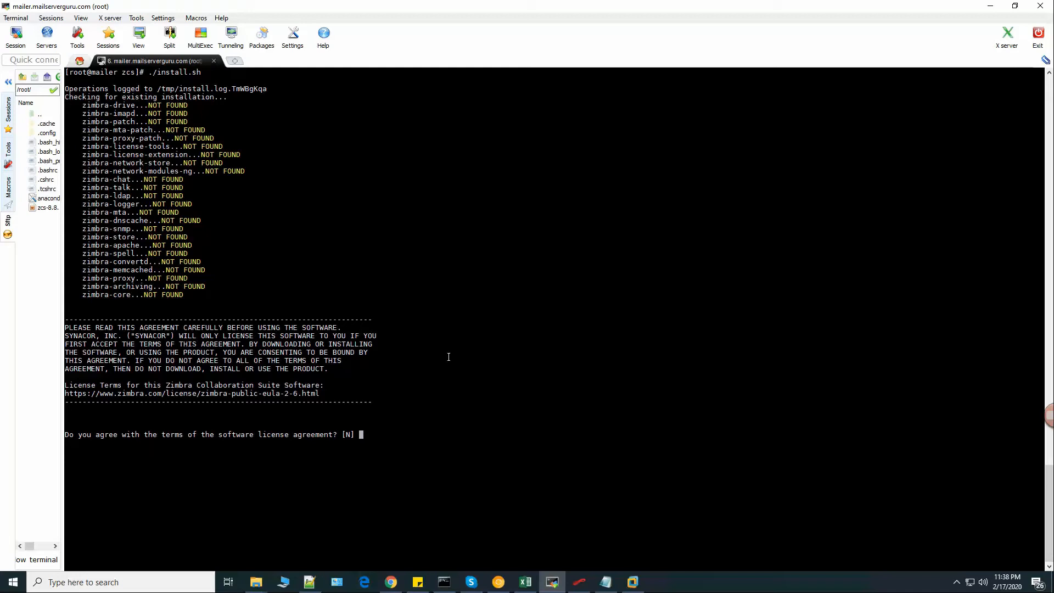
Step: Accept the license with Y, use Zimbra's package repository, and confirm Y to modify the system
text(Y)
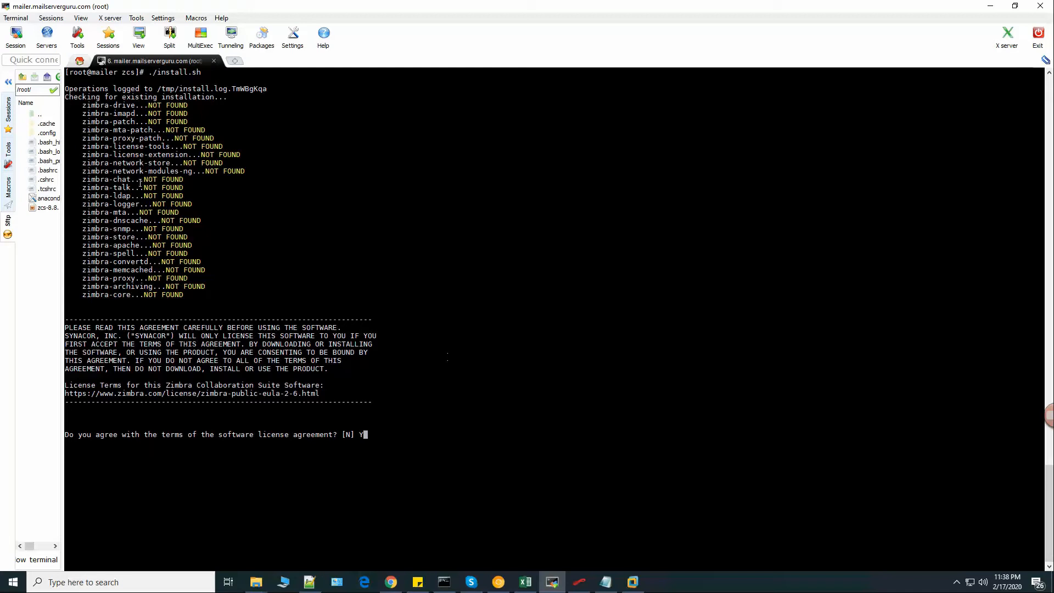
mouse_move(204, 107)
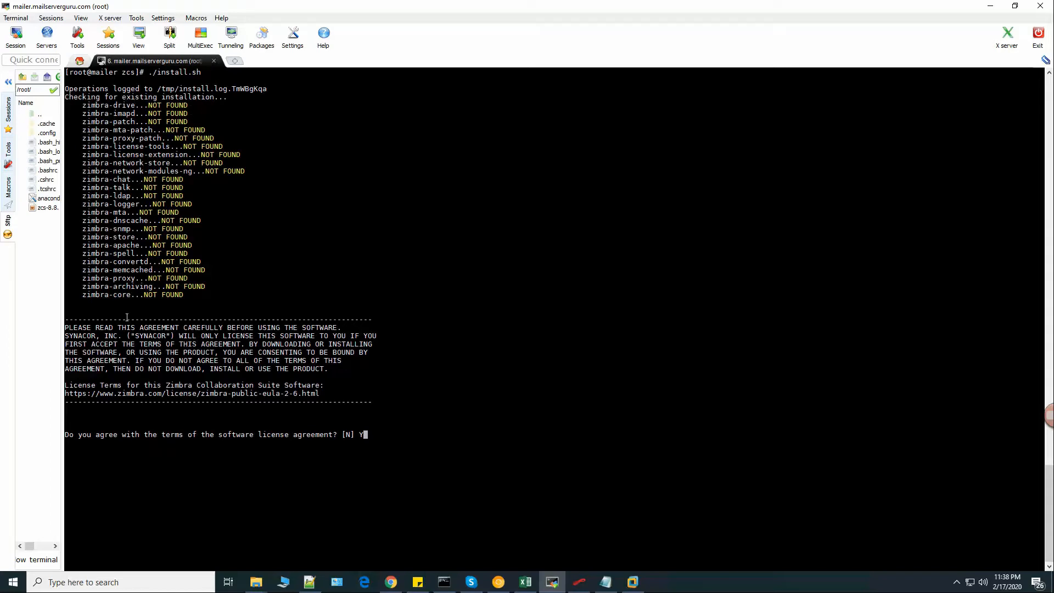
mouse_move(485, 290)
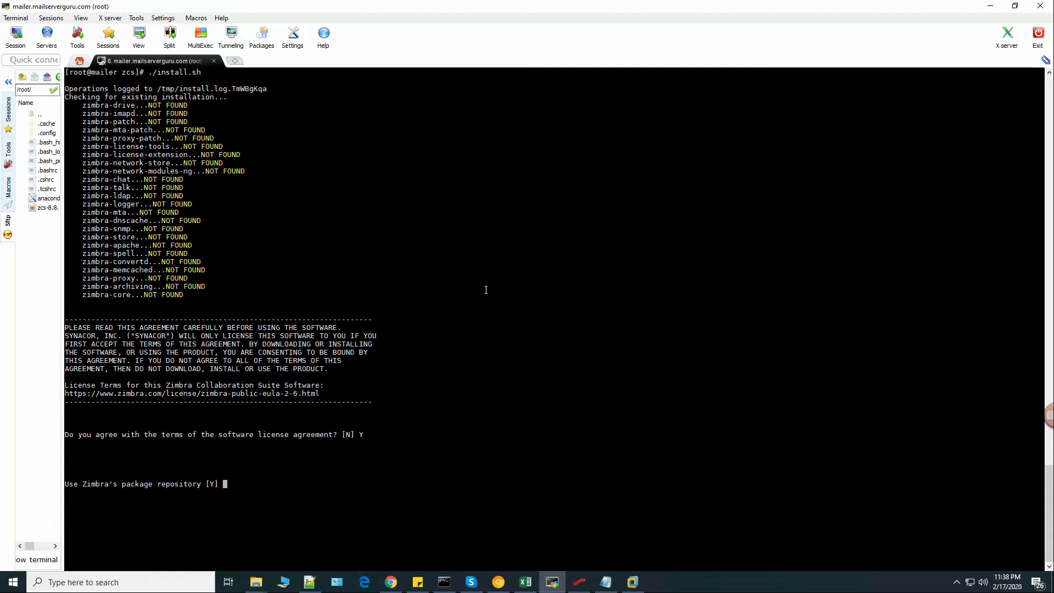
key(Return)
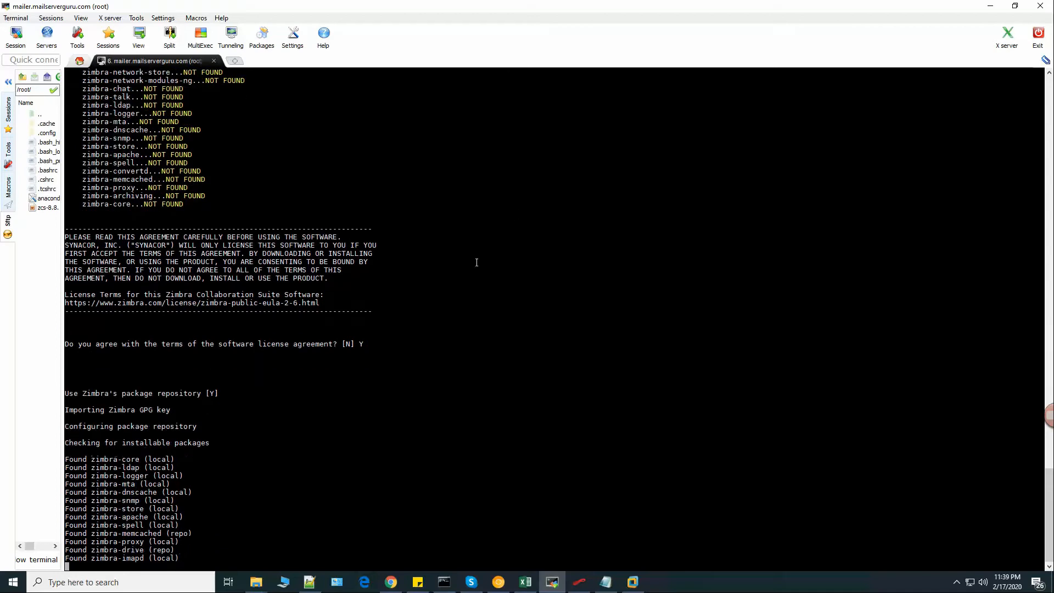
scroll(down, 3)
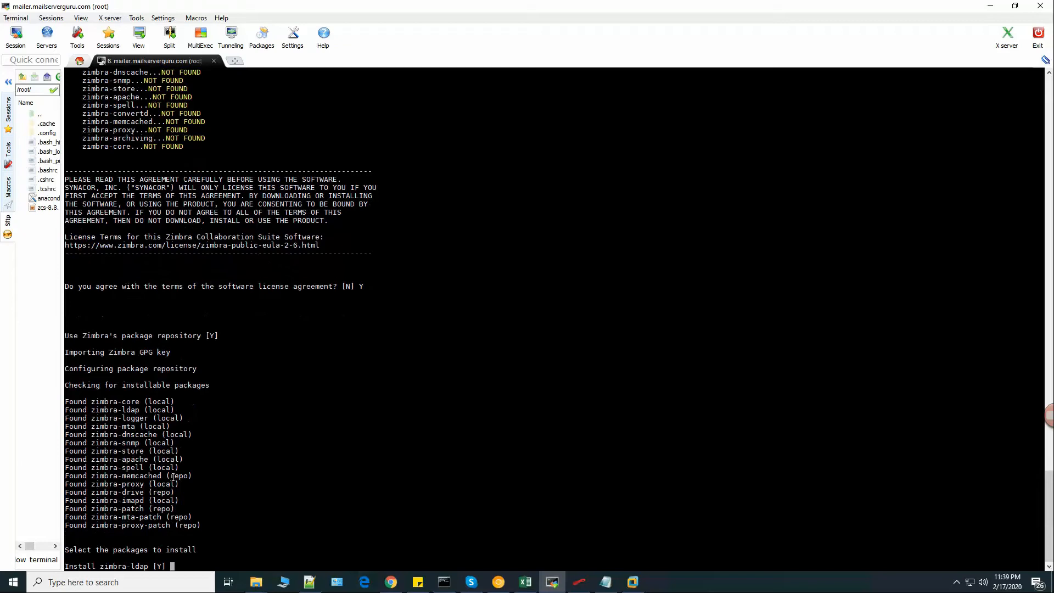
mouse_move(358, 414)
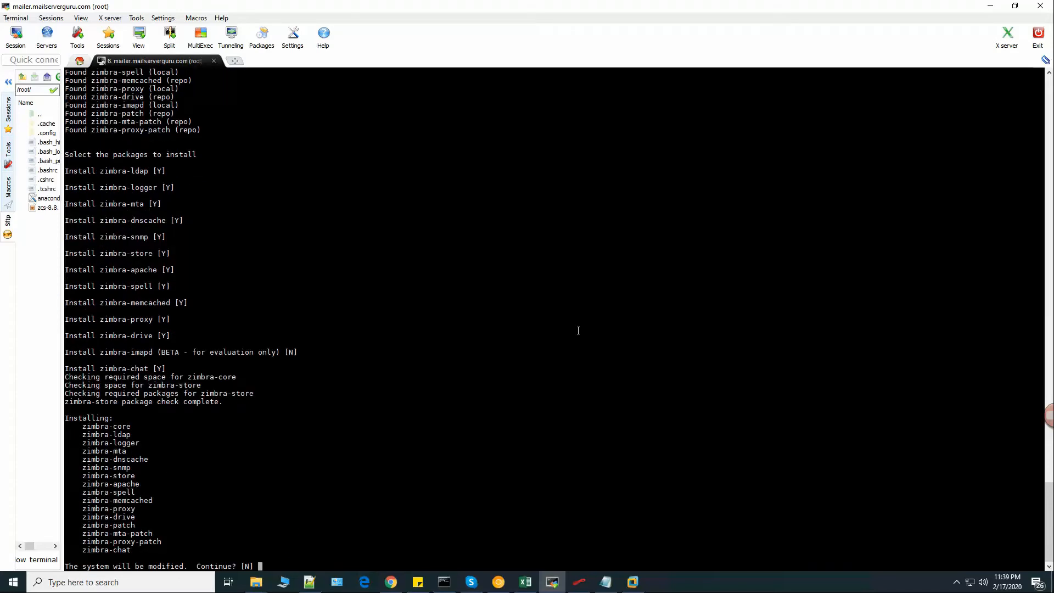
text(Yes)
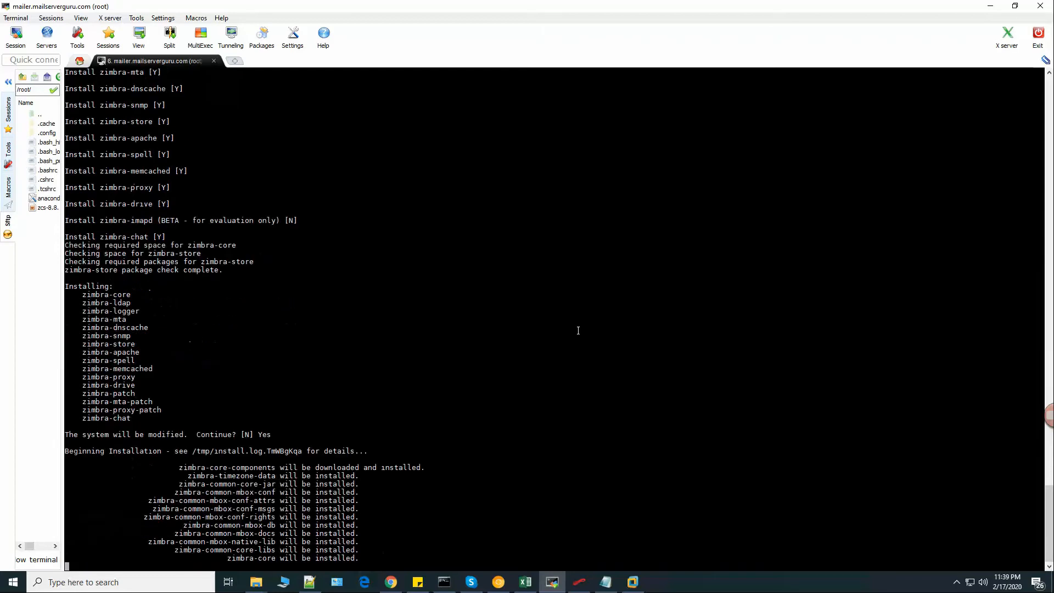
Step: Scroll the terminal to follow the package download and install progress until post-install configuration starts
scroll(down, 3)
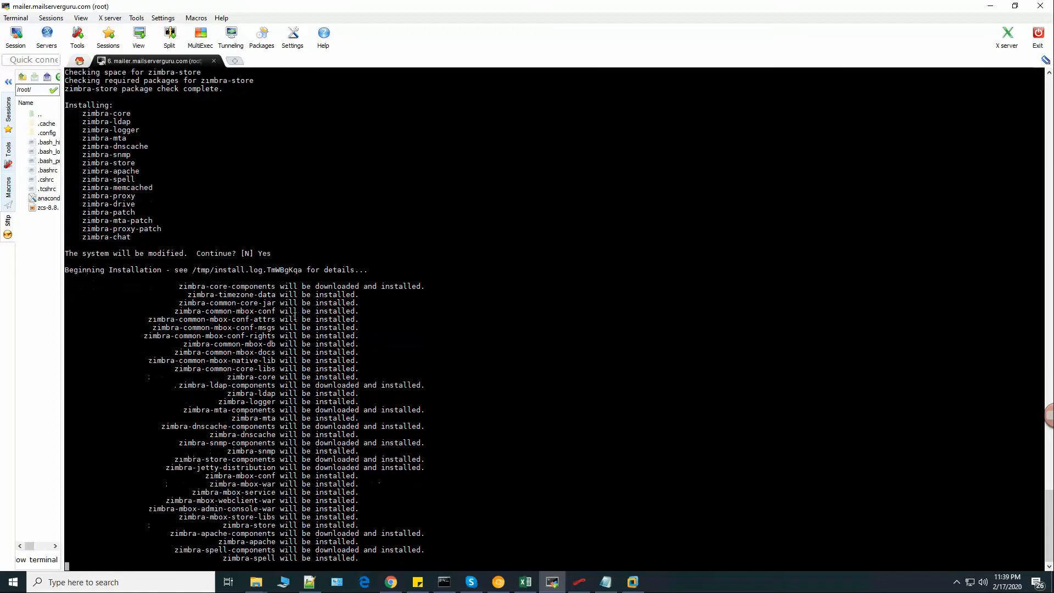
scroll(down, 3)
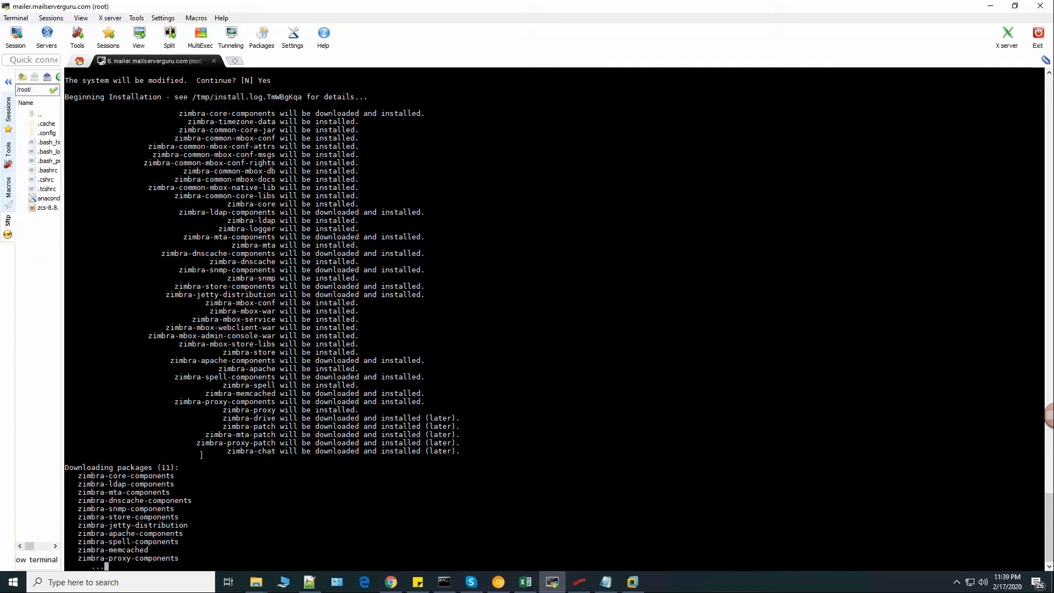
mouse_move(308, 539)
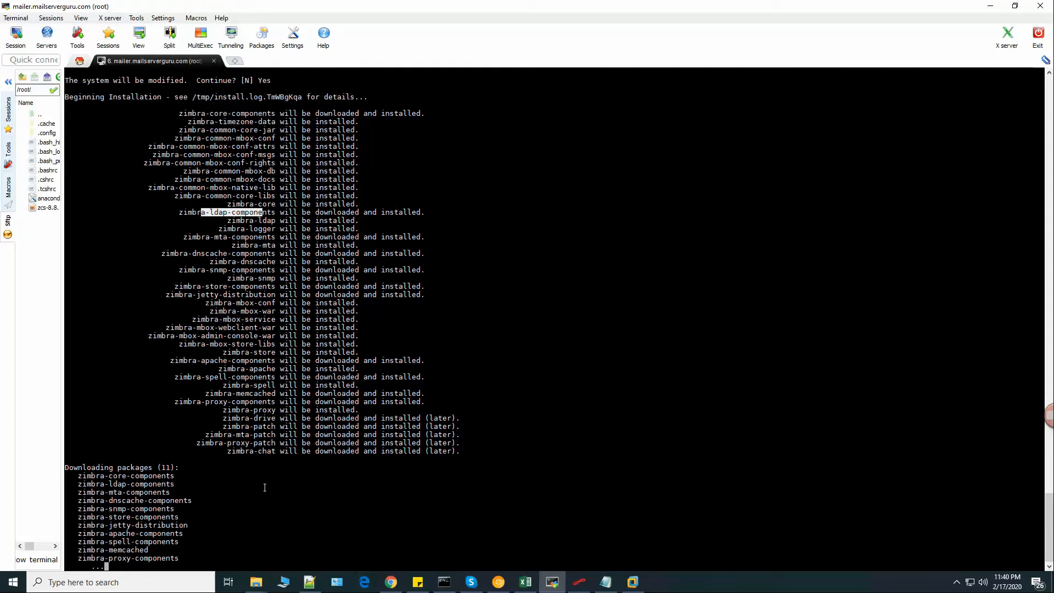
mouse_move(254, 415)
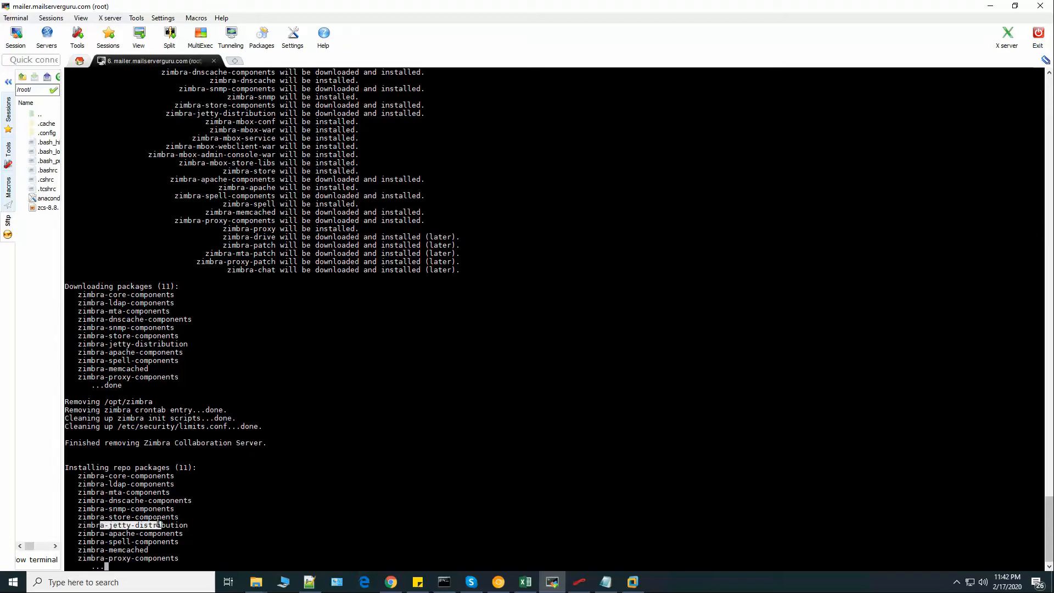
scroll(down, 3)
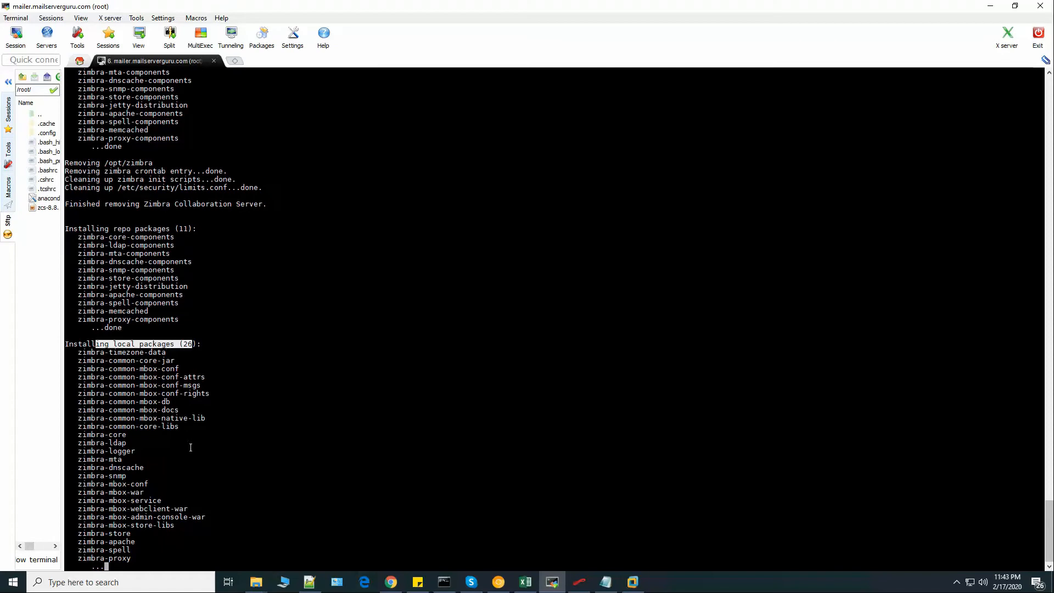
scroll(down, 3)
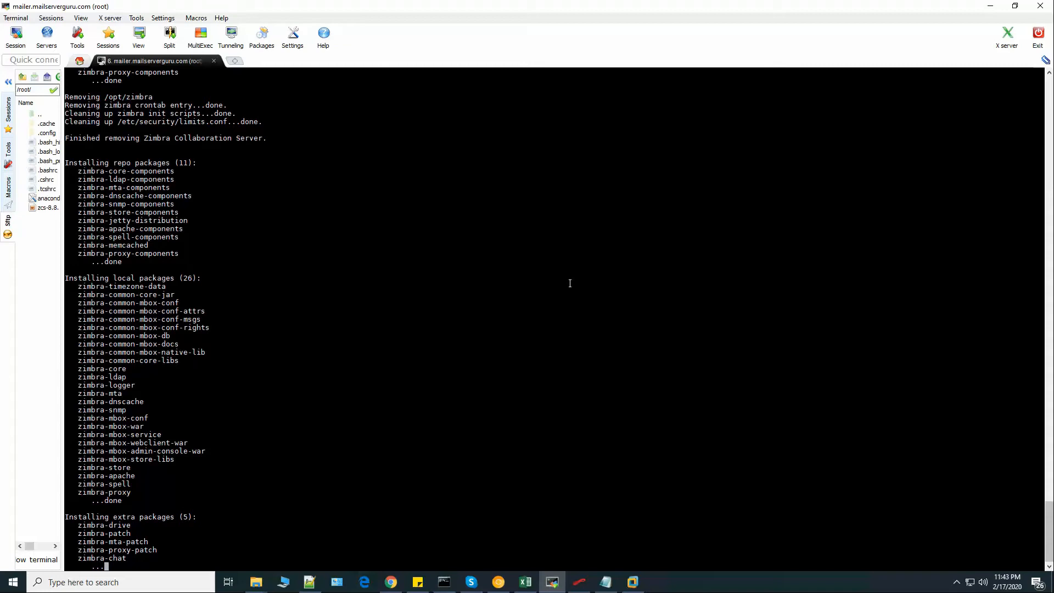
mouse_move(105, 539)
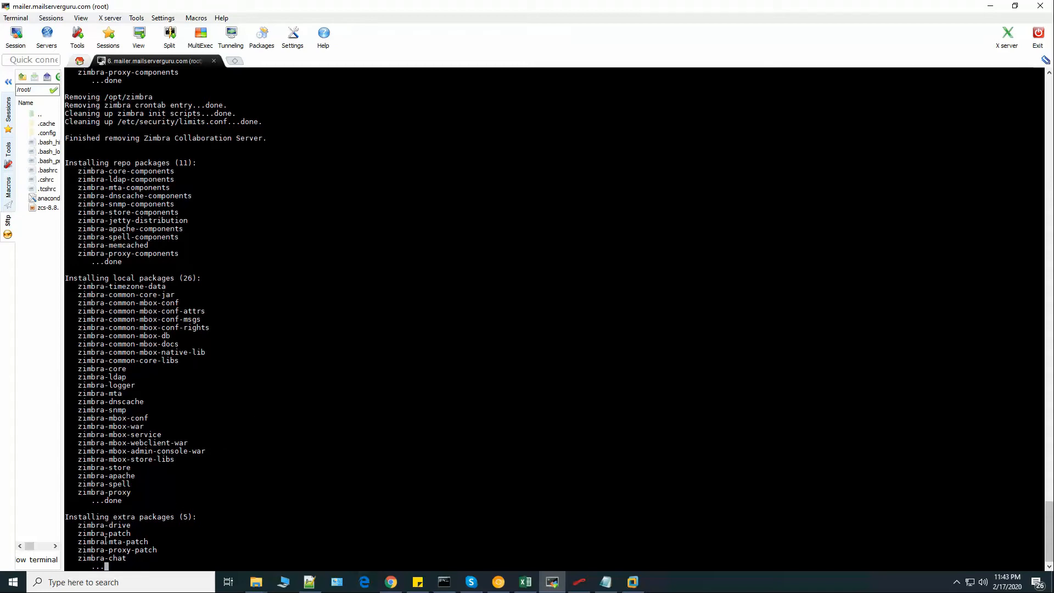
scroll(down, 3)
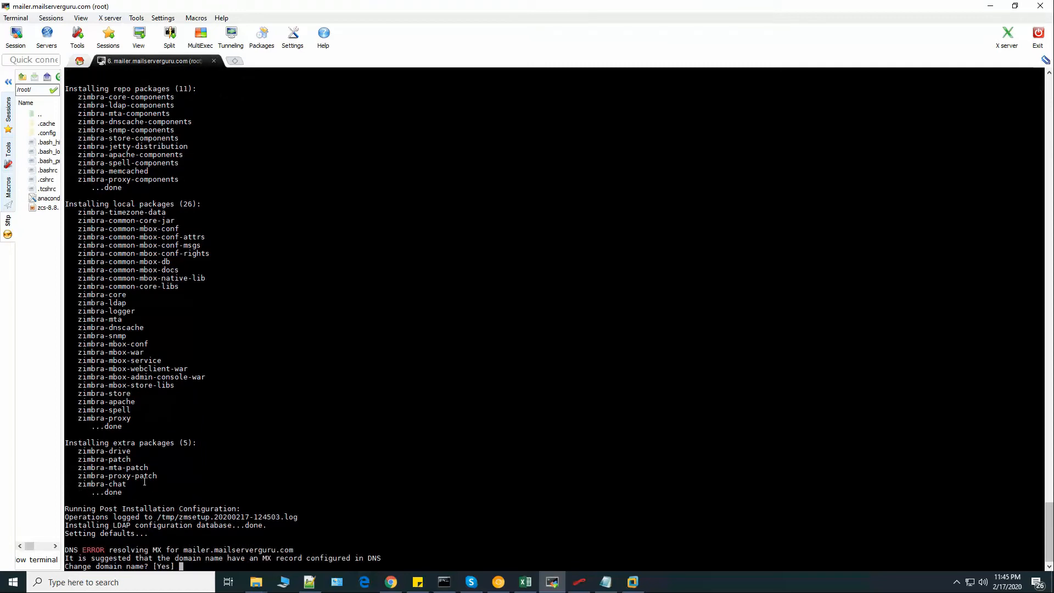
mouse_move(373, 445)
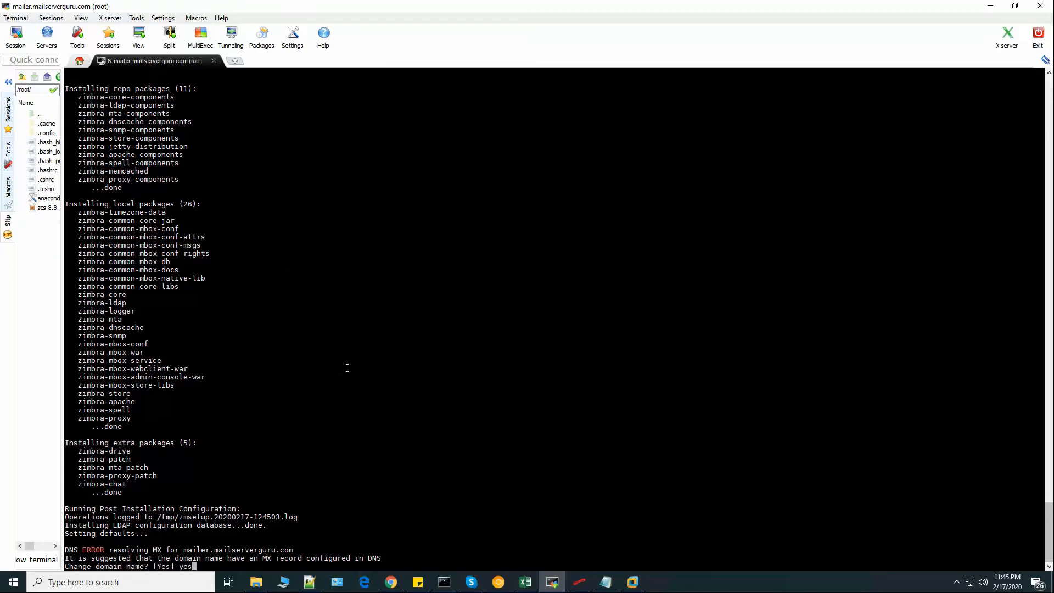
Step: Paste mailserverguru.com as the Zimbra domain and start a second SSH session to the server
right_click(346, 368)
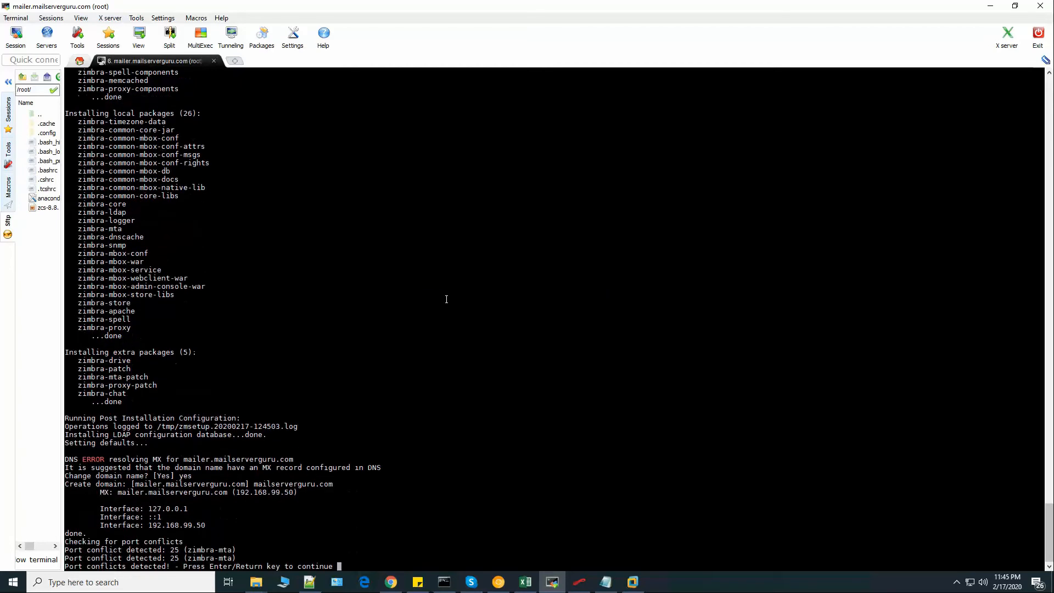
mouse_move(209, 495)
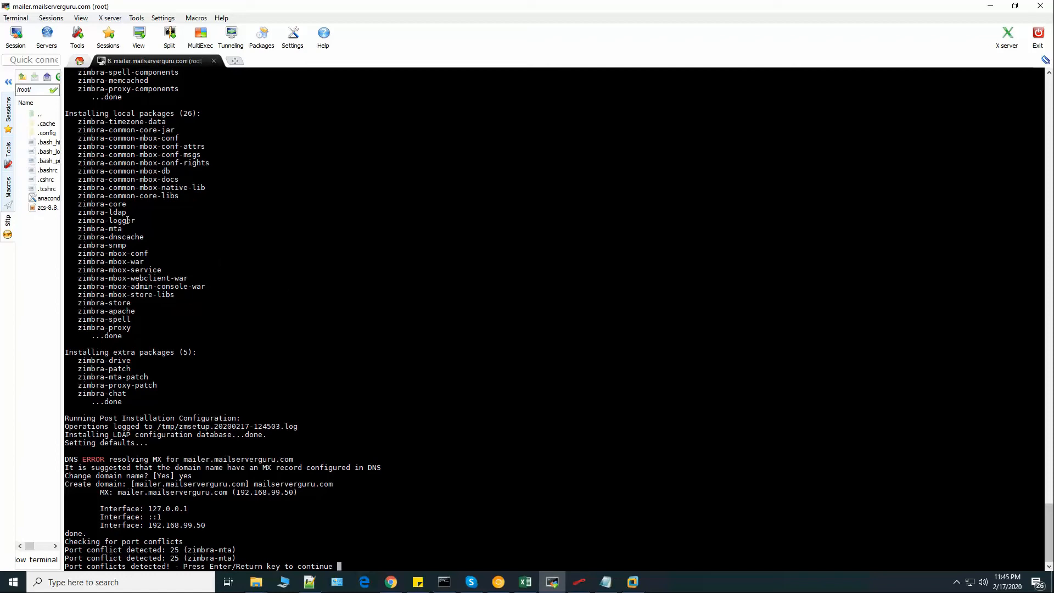
mouse_move(307, 304)
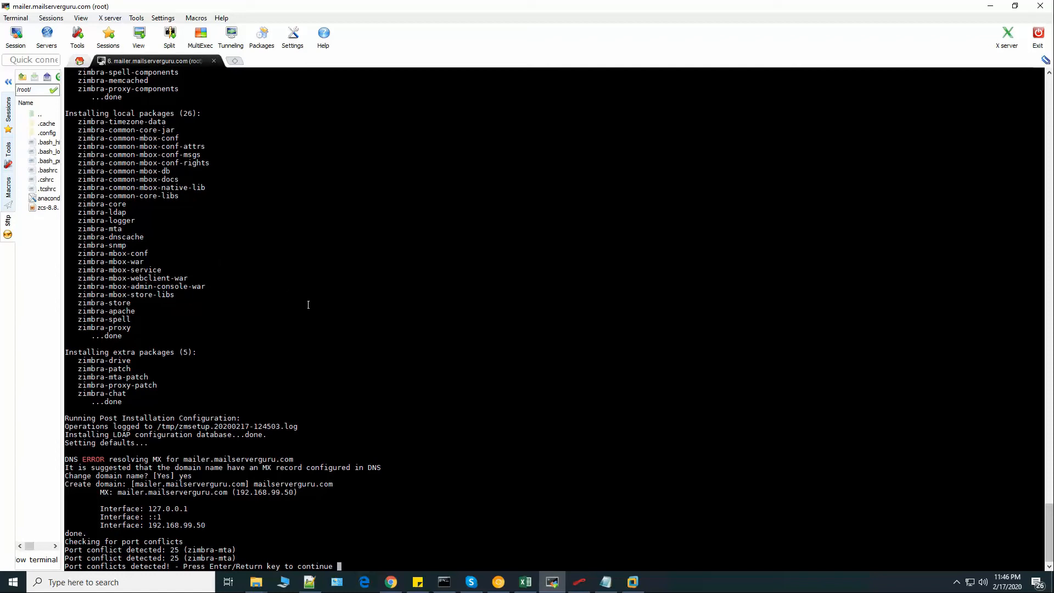
mouse_move(235, 314)
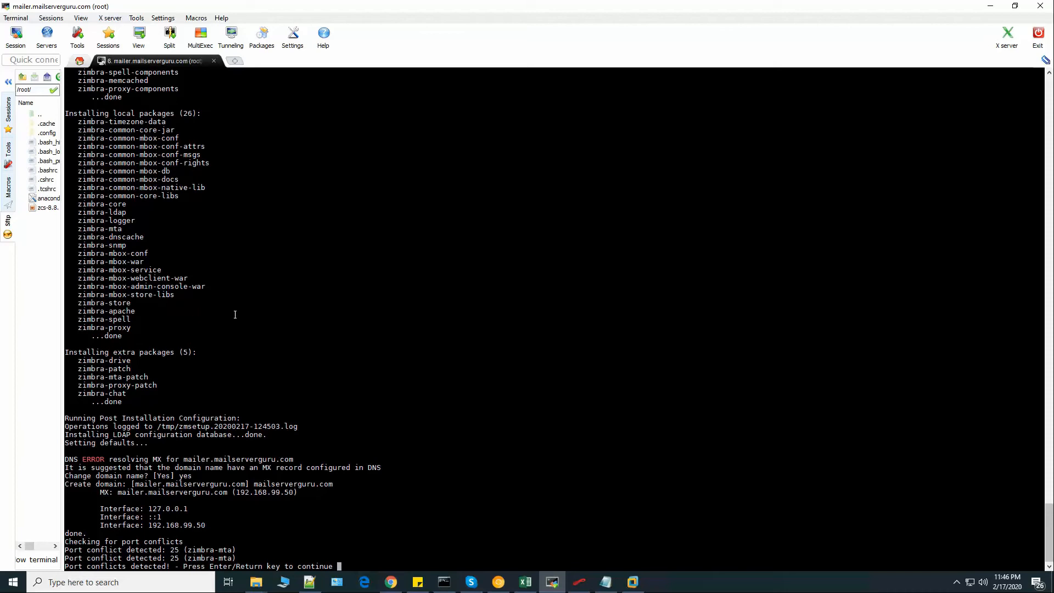
mouse_move(266, 301)
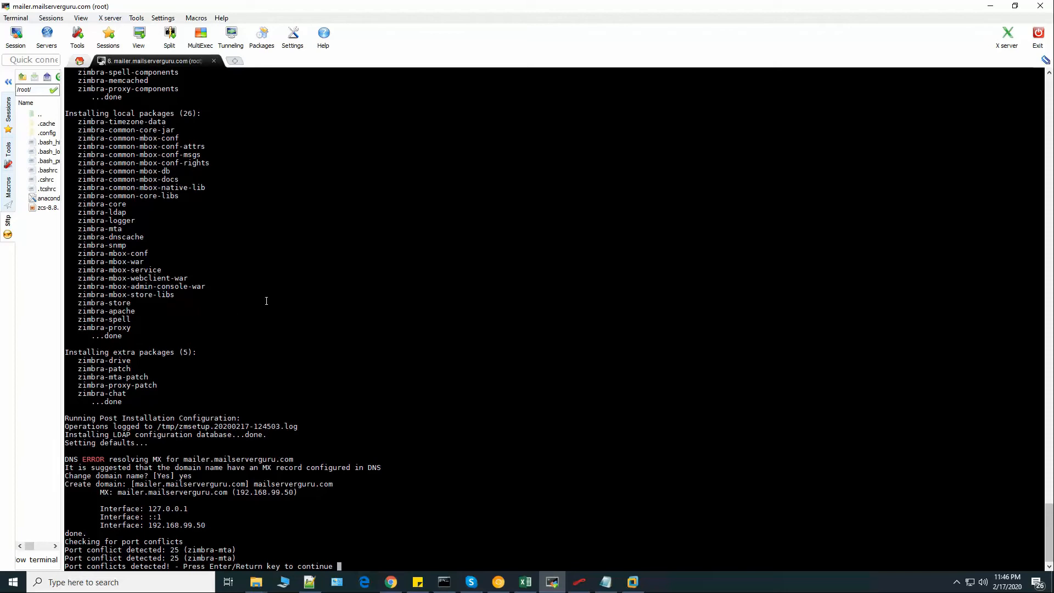
mouse_move(209, 202)
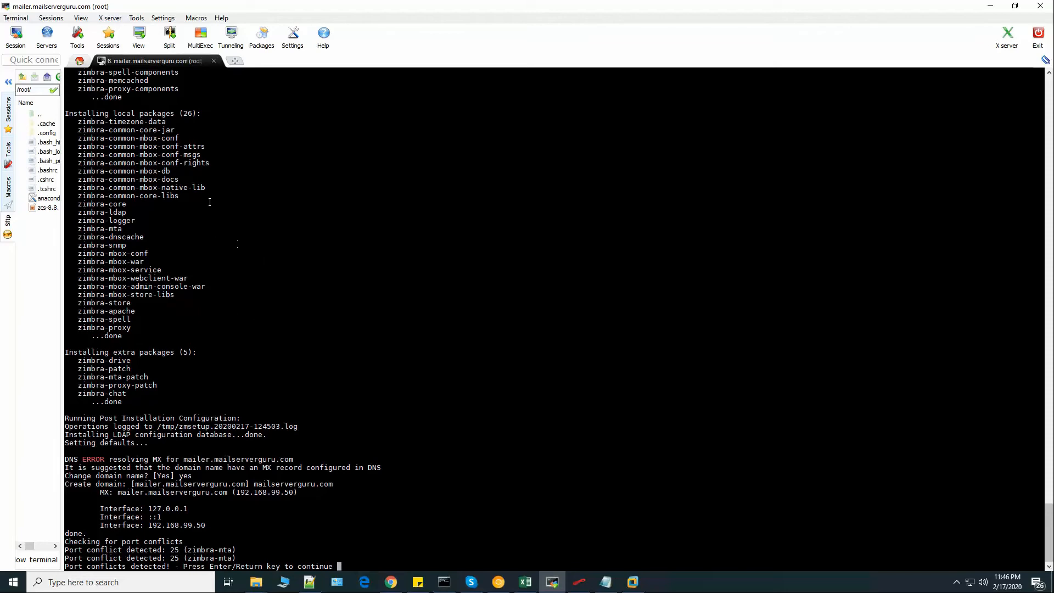
click(7, 111)
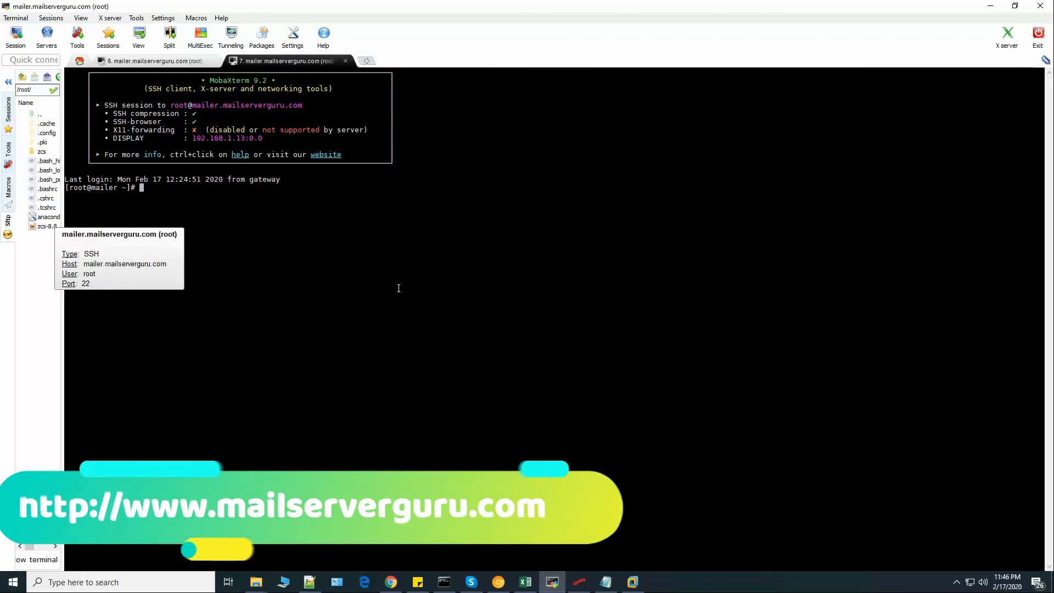
Step: Find the port 25 listener with netstat and stop the postfix service
text(netstat -antp)
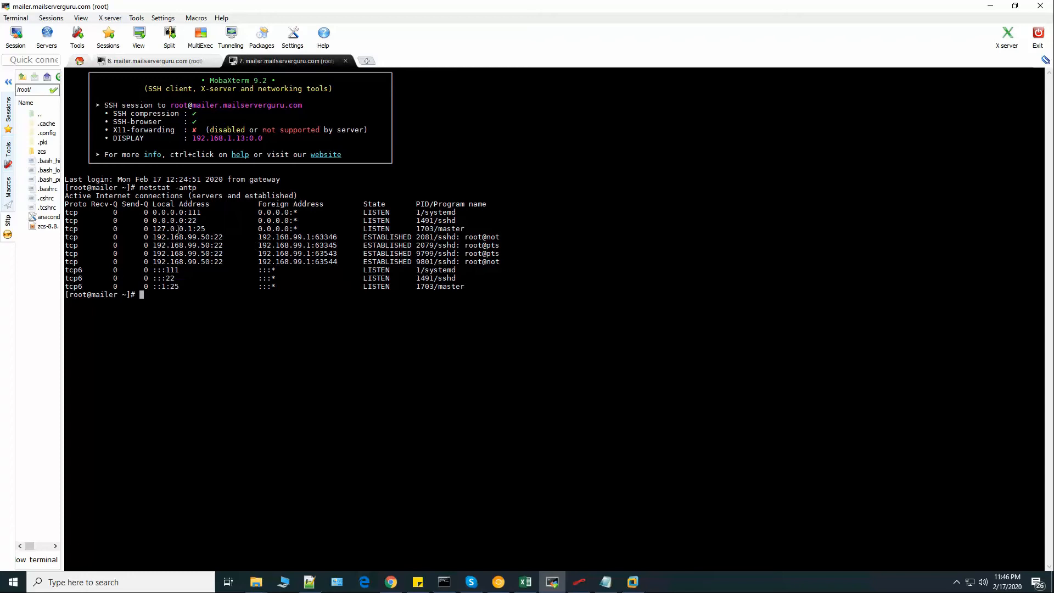
double_click(188, 229)
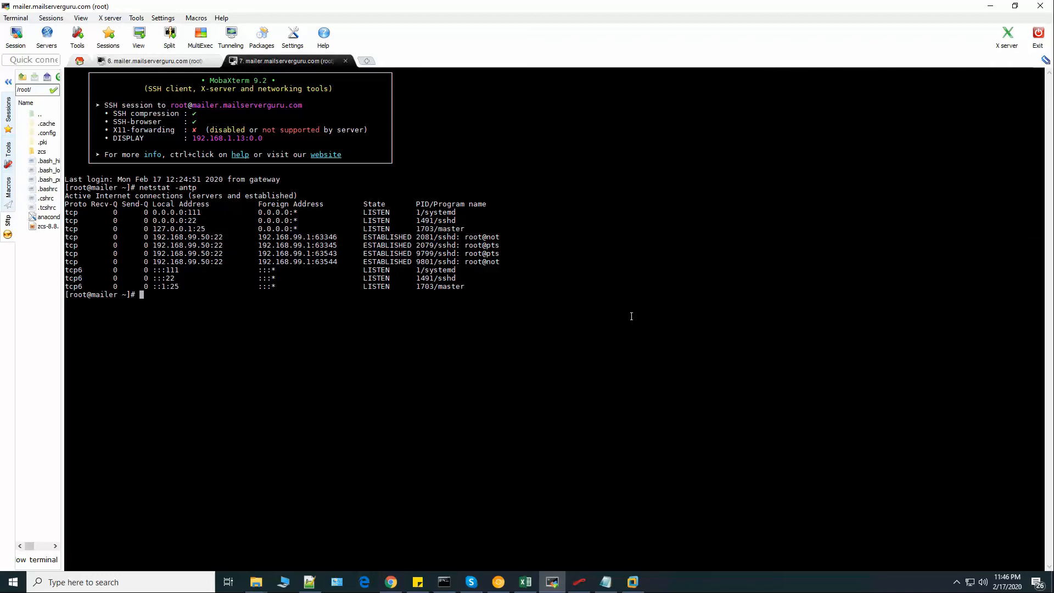
text(syst)
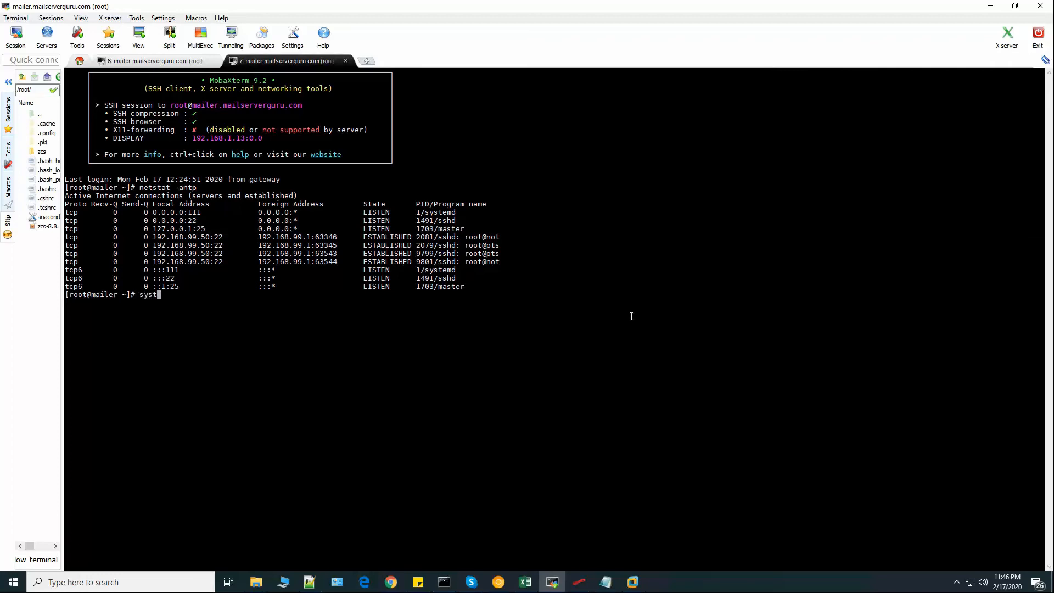
text(emctl)
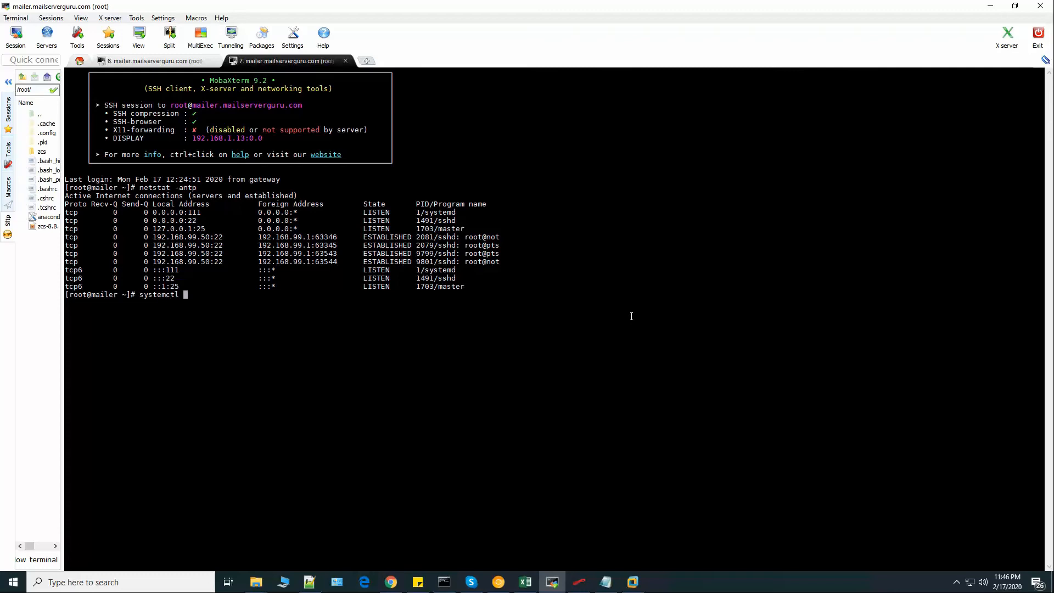
text(stop)
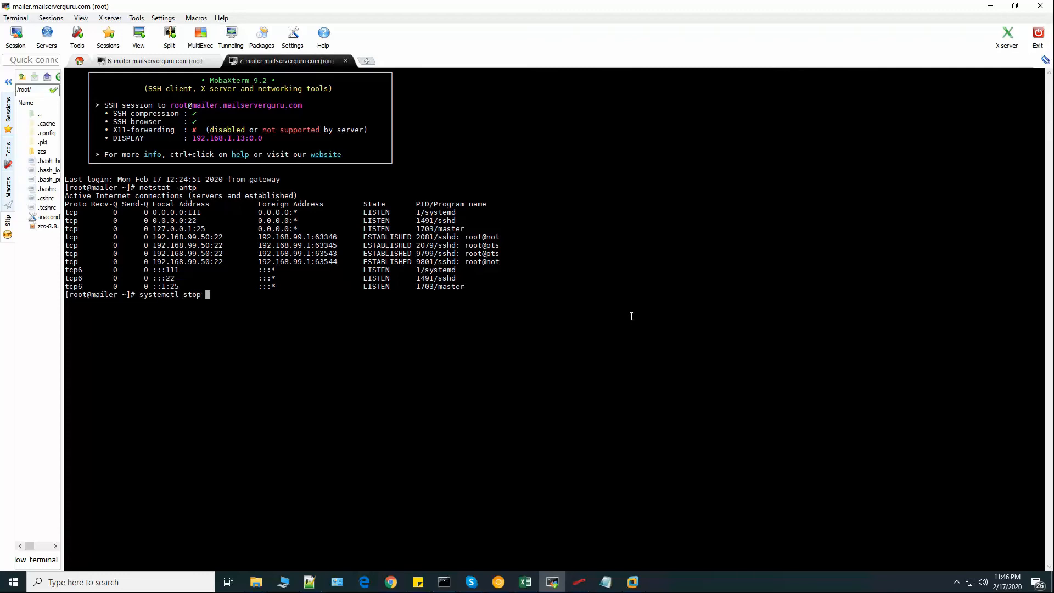
text(post)
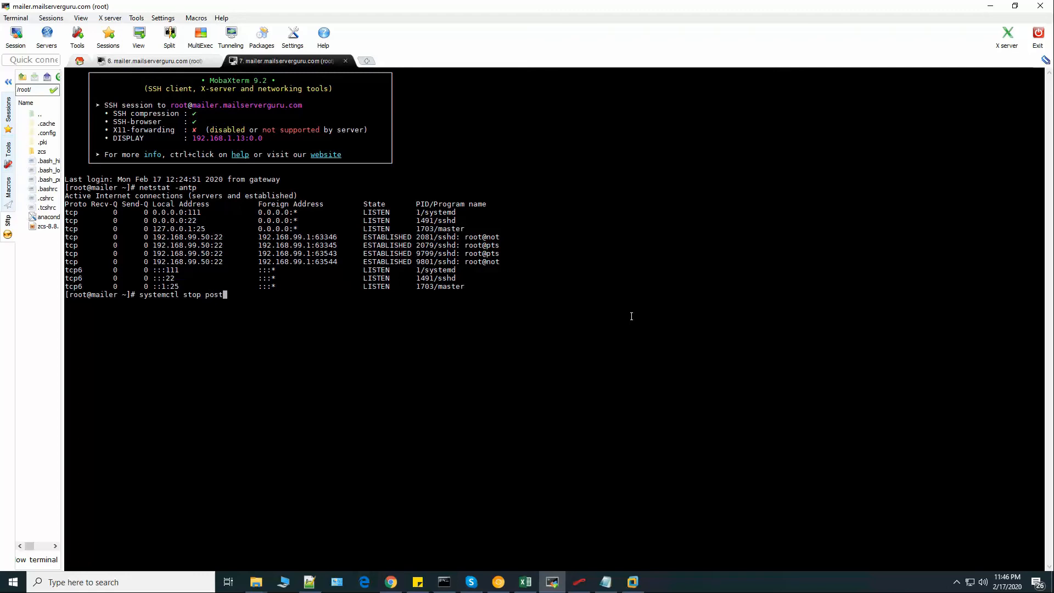
key(Return)
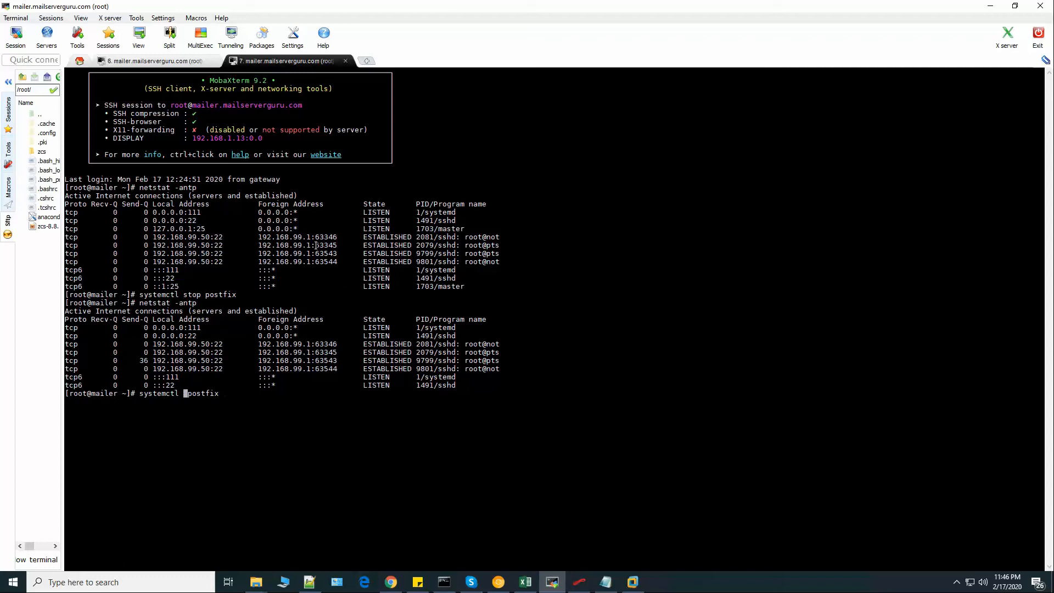
Step: Disable postfix at boot and return to the Zimbra installer session
text(disable)
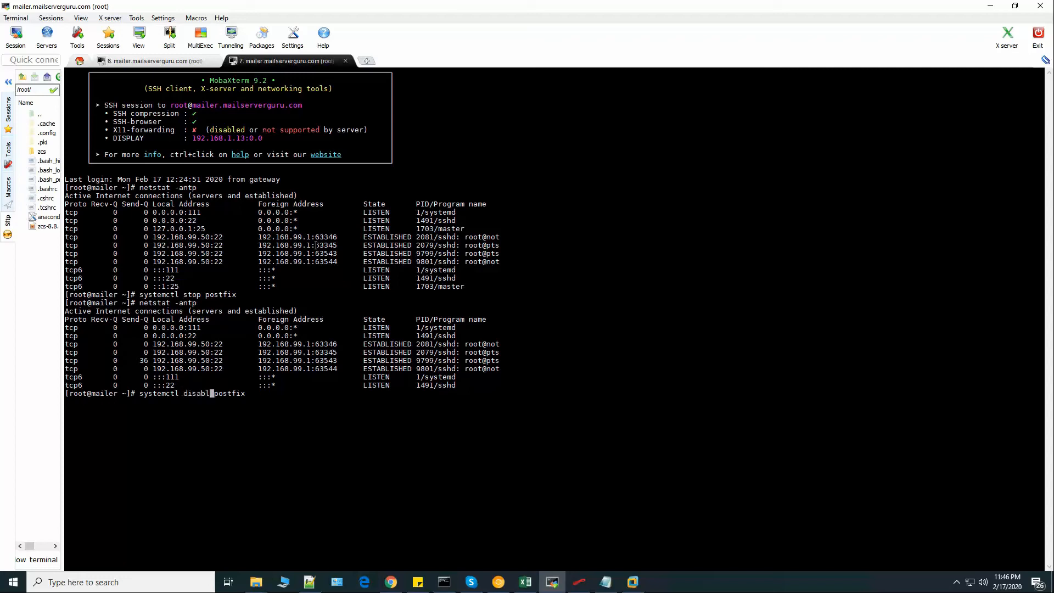
key(Return)
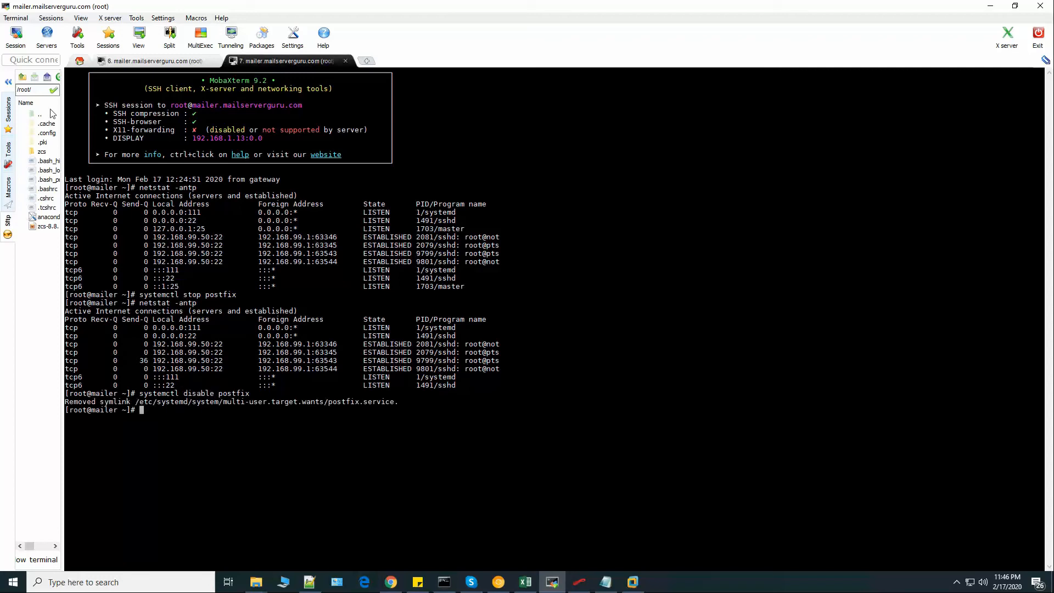
click(155, 60)
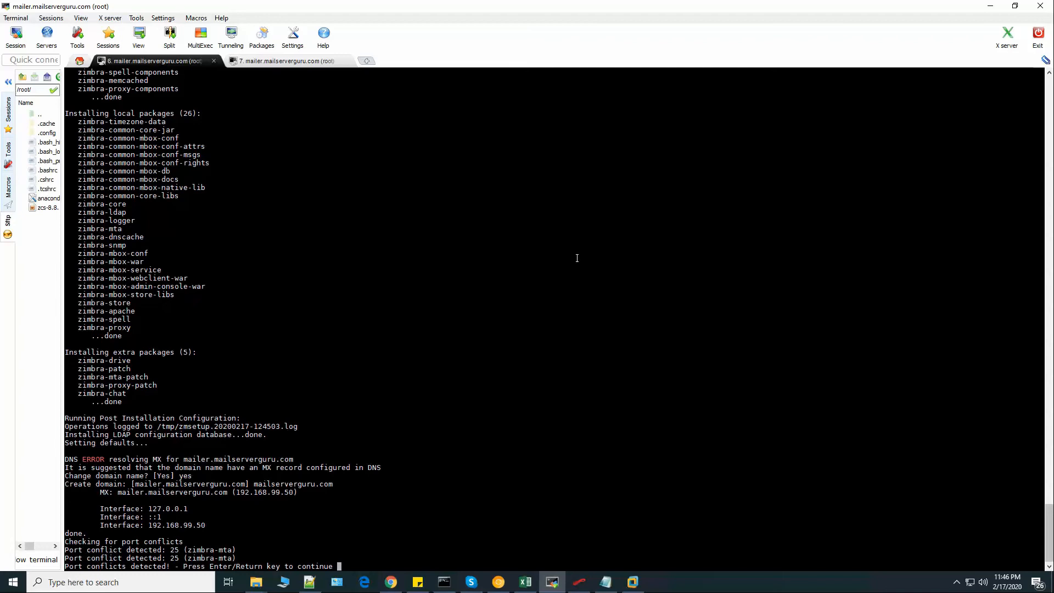
key(Return)
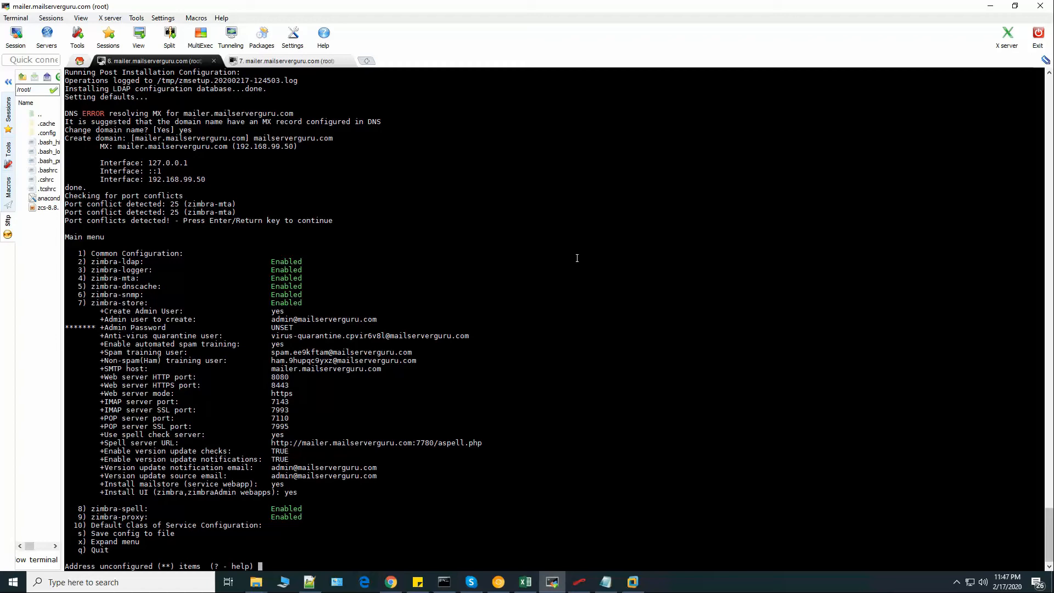
text(7)
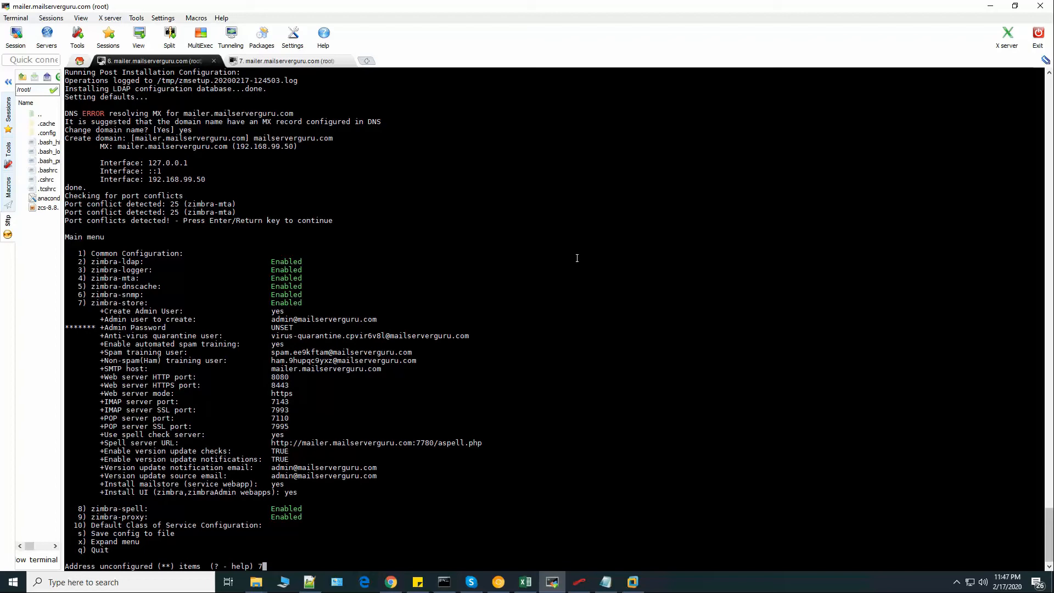
mouse_move(98, 327)
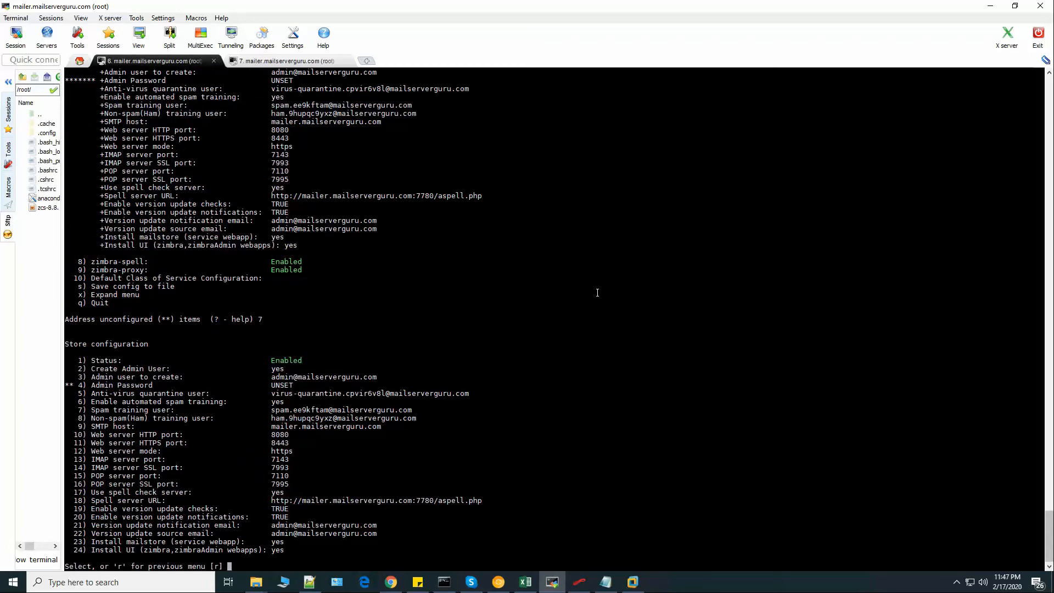
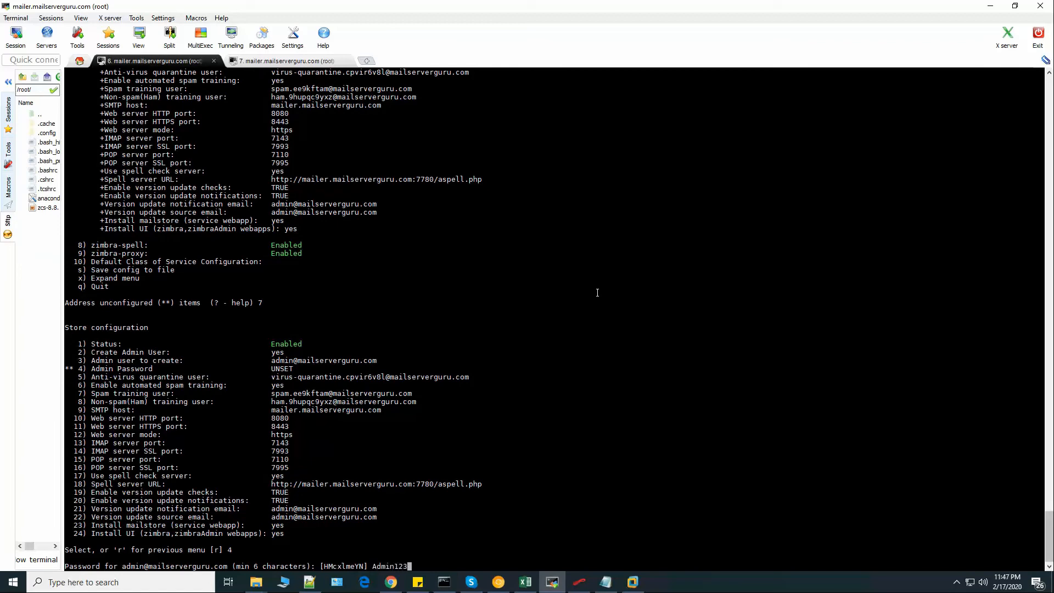
key(Return)
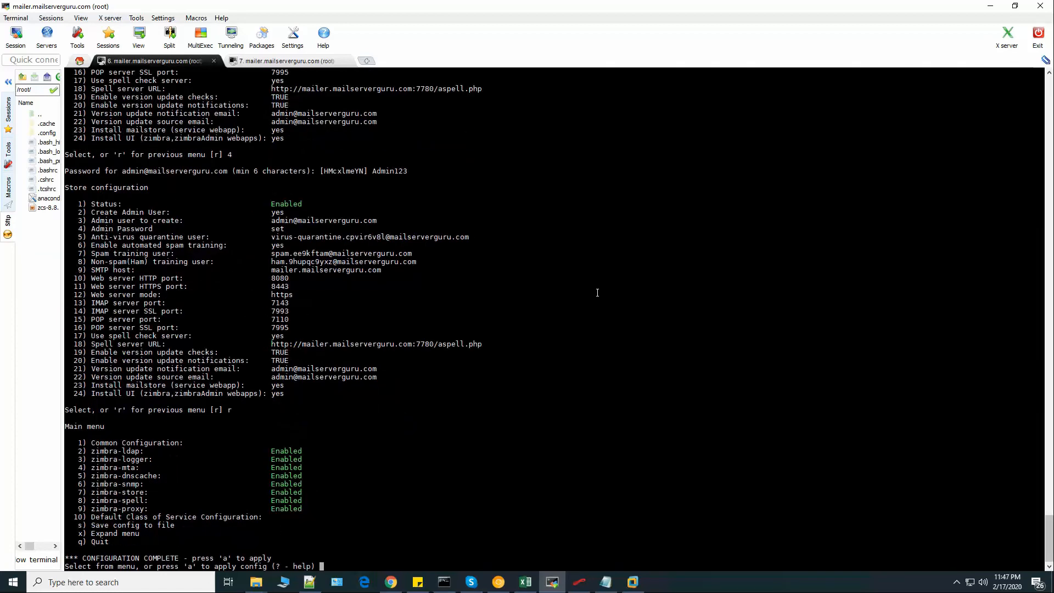
Step: Apply the configuration with 'a', answer Yes to save it and Yes to modify the system, following the setup output
text(a)
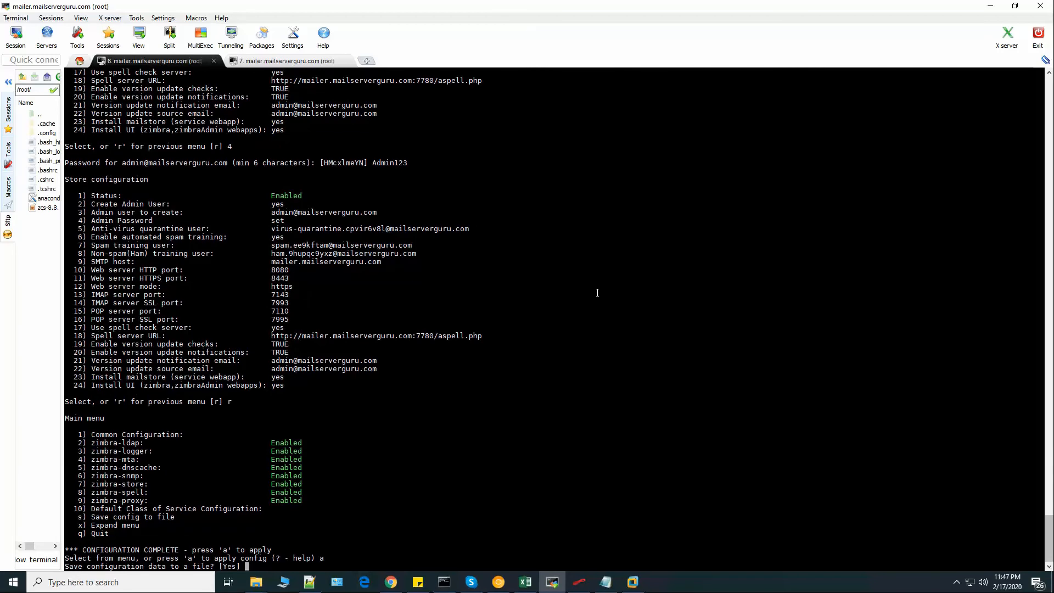
text(YE)
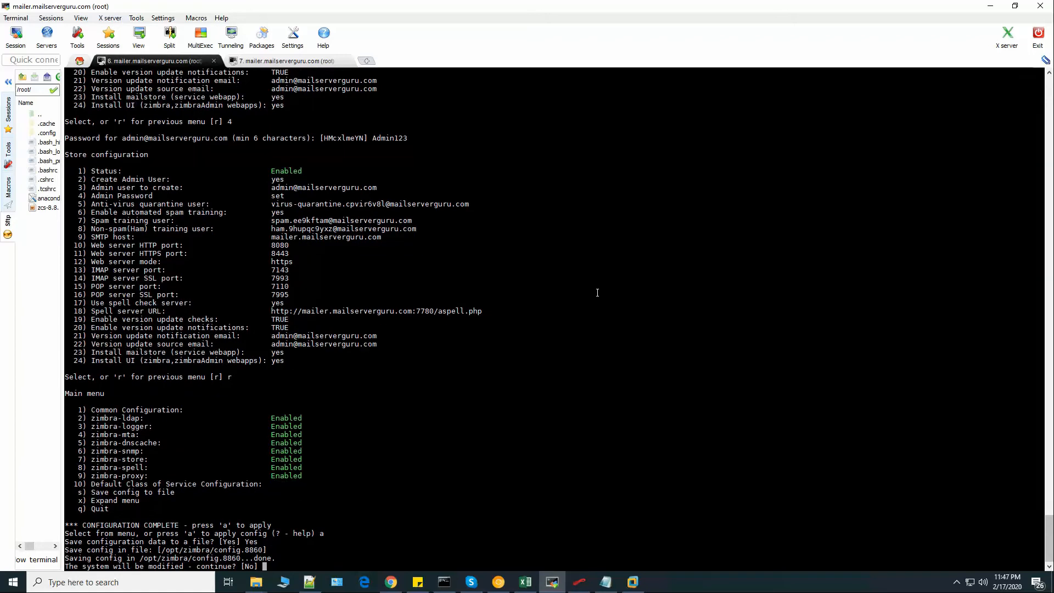
text(Yes)
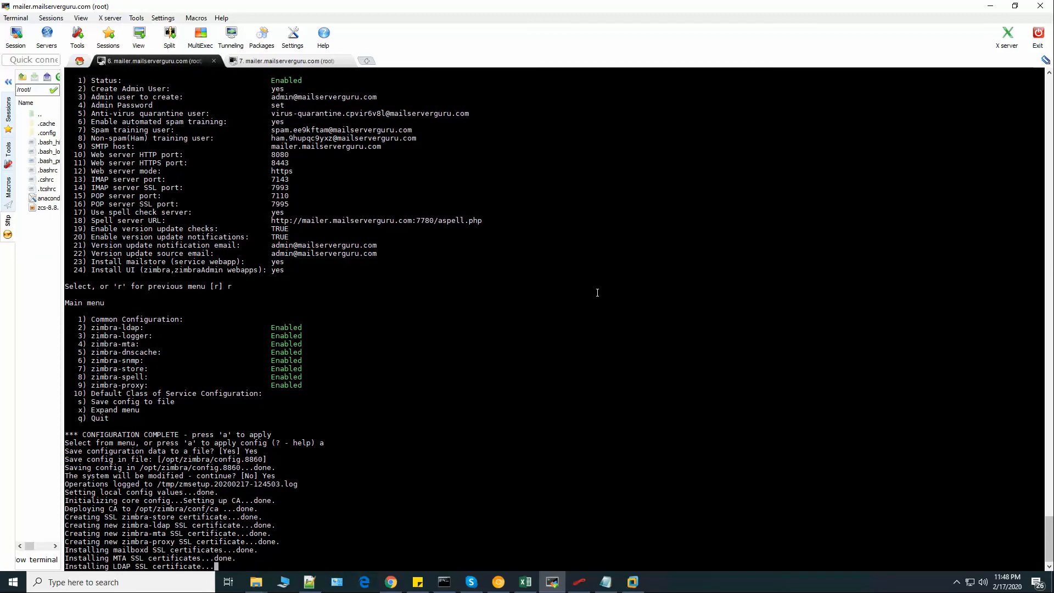
scroll(down, 3)
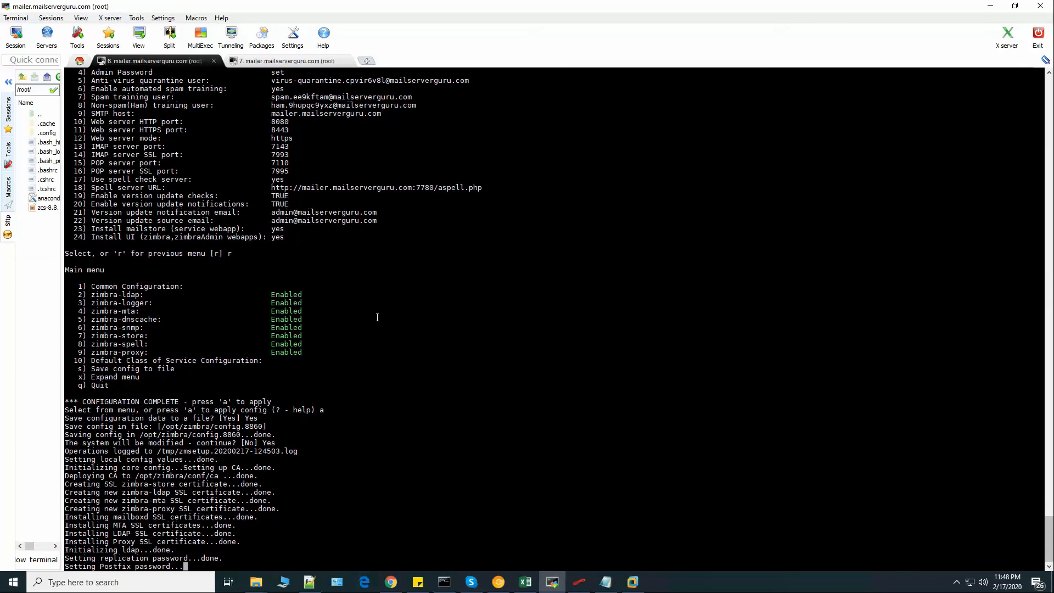
scroll(down, 3)
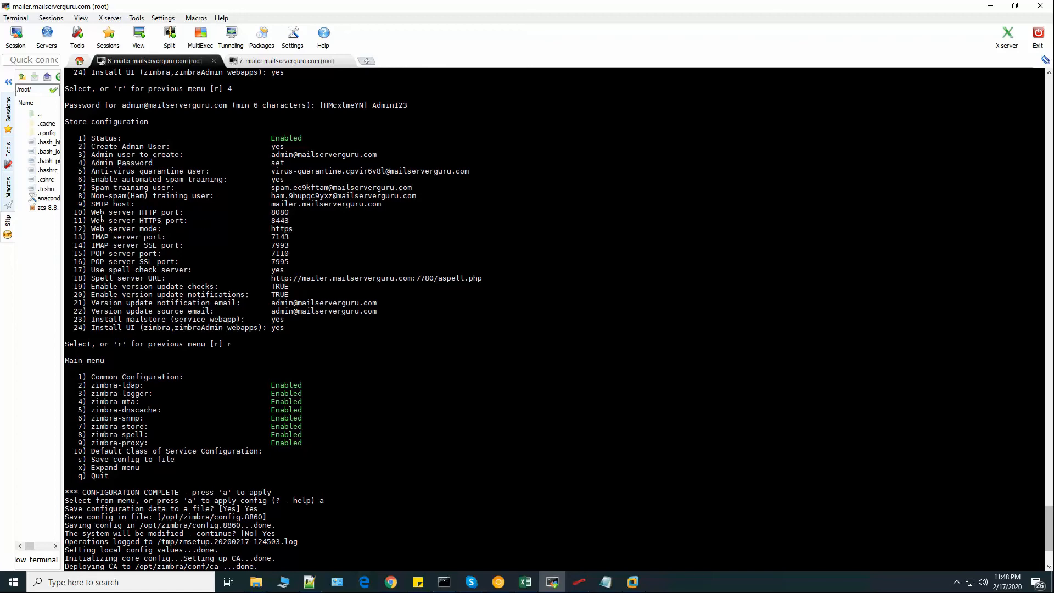
scroll(down, 3)
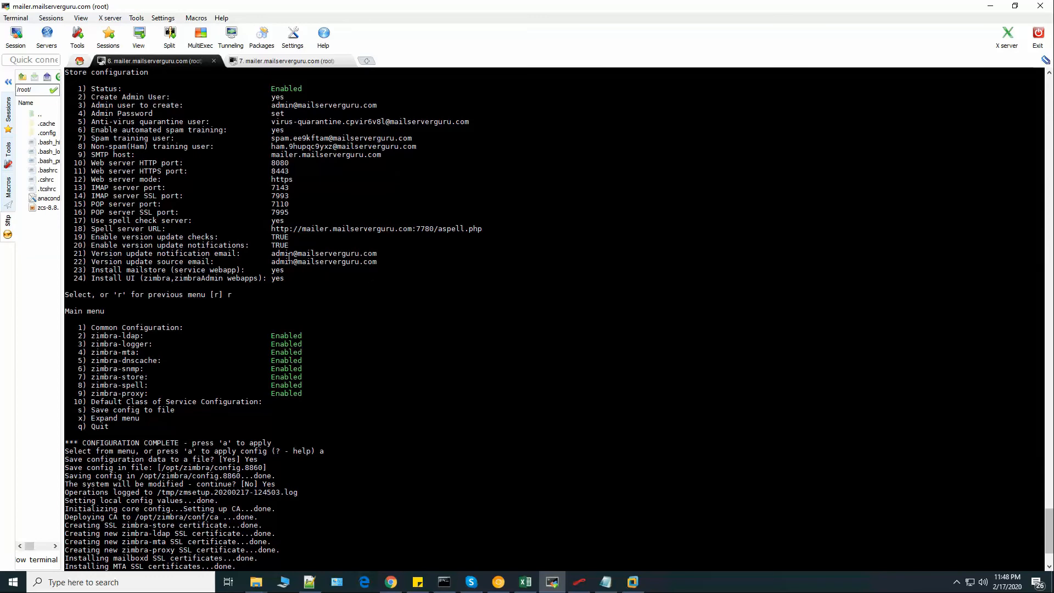
mouse_move(373, 310)
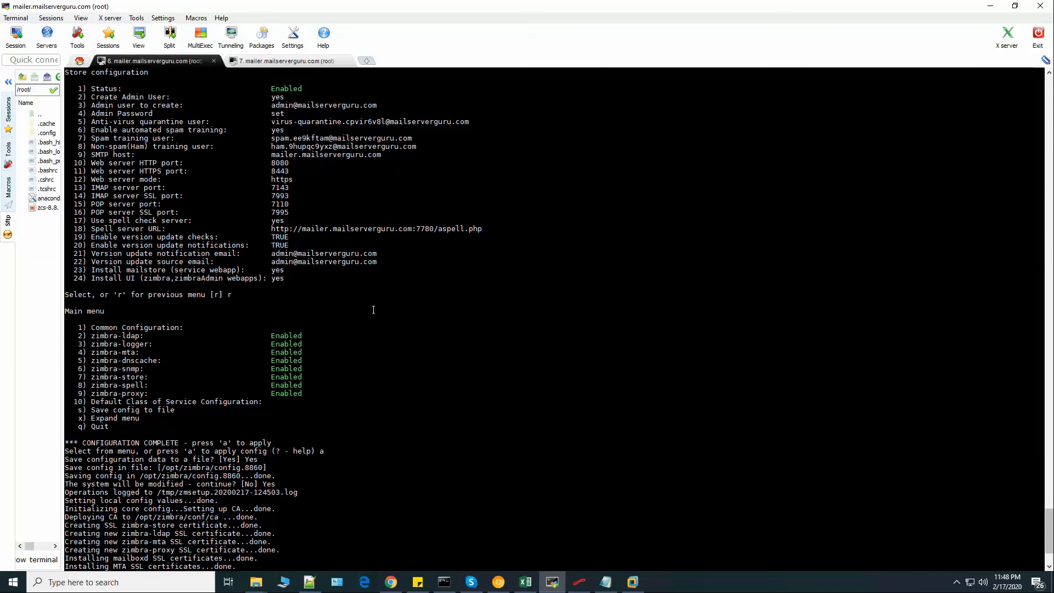
mouse_move(438, 301)
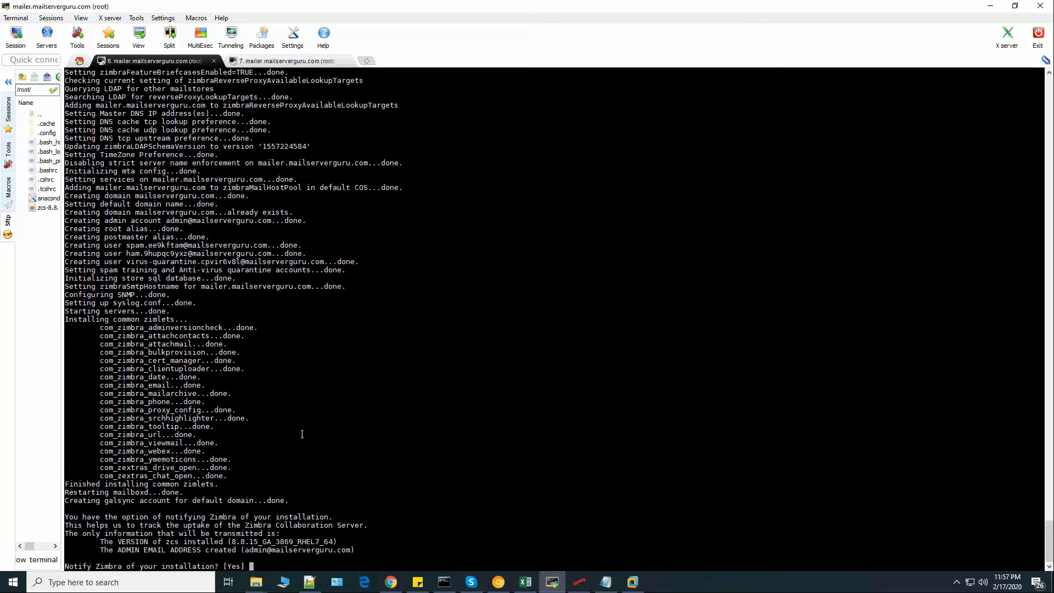
mouse_move(396, 373)
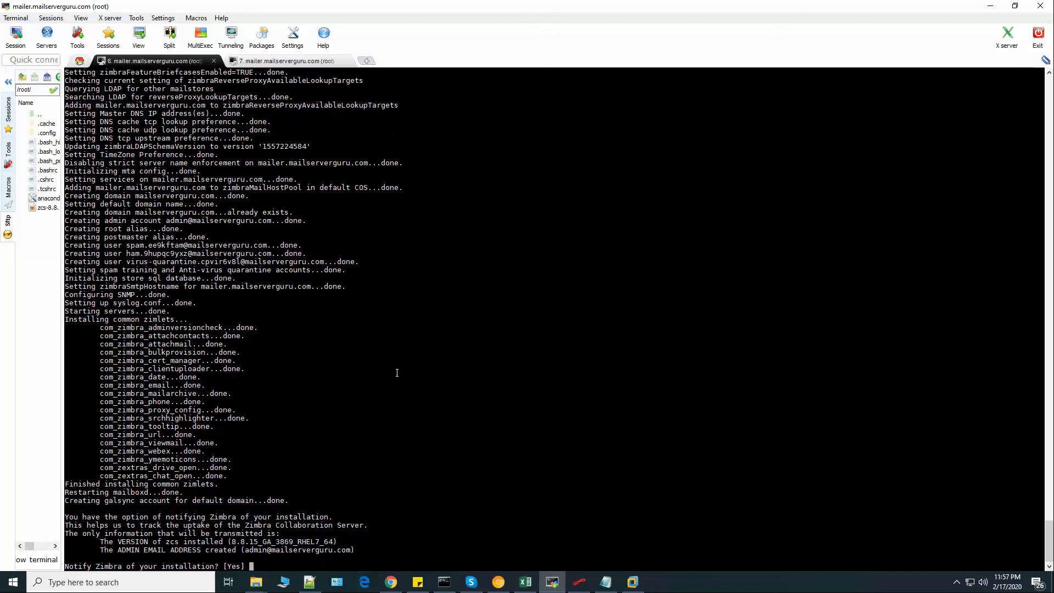
mouse_move(336, 519)
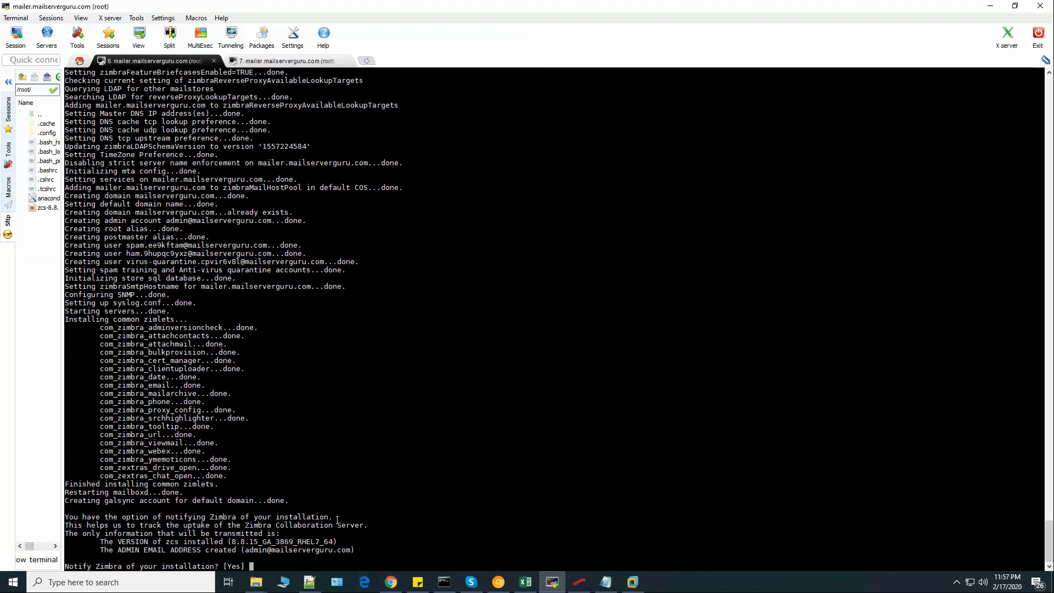
mouse_move(521, 336)
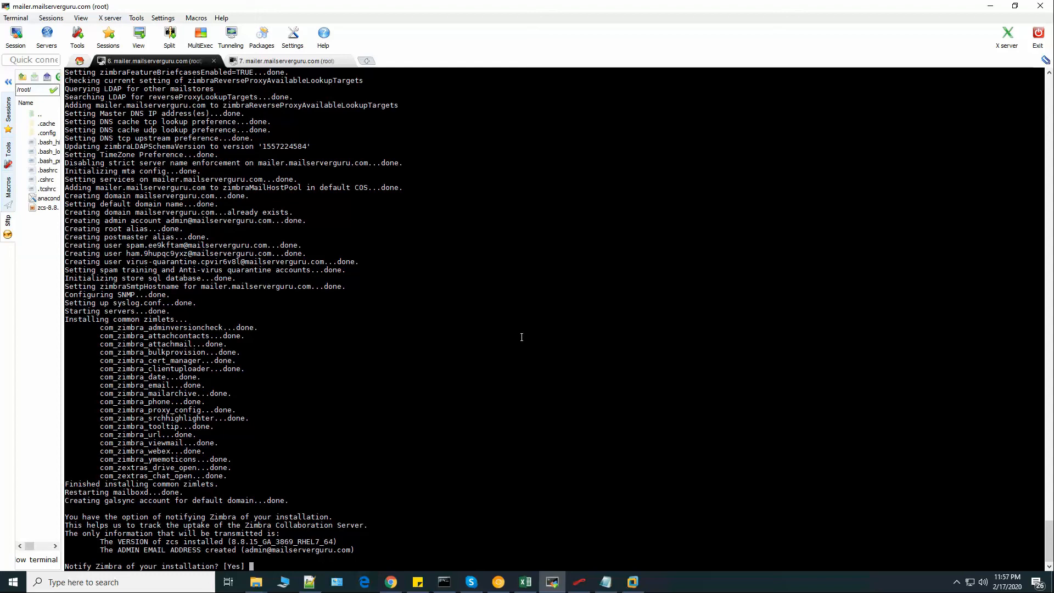
Step: Answer 'no' to notifying Zimbra of the installation and exit the setup script to the root prompt
text(no)
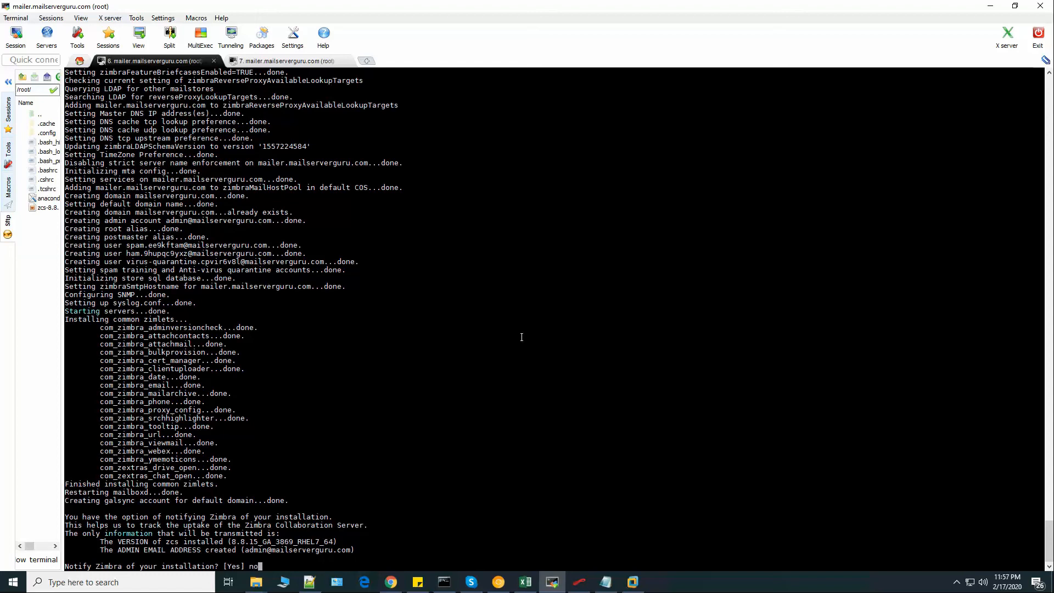
key(Return)
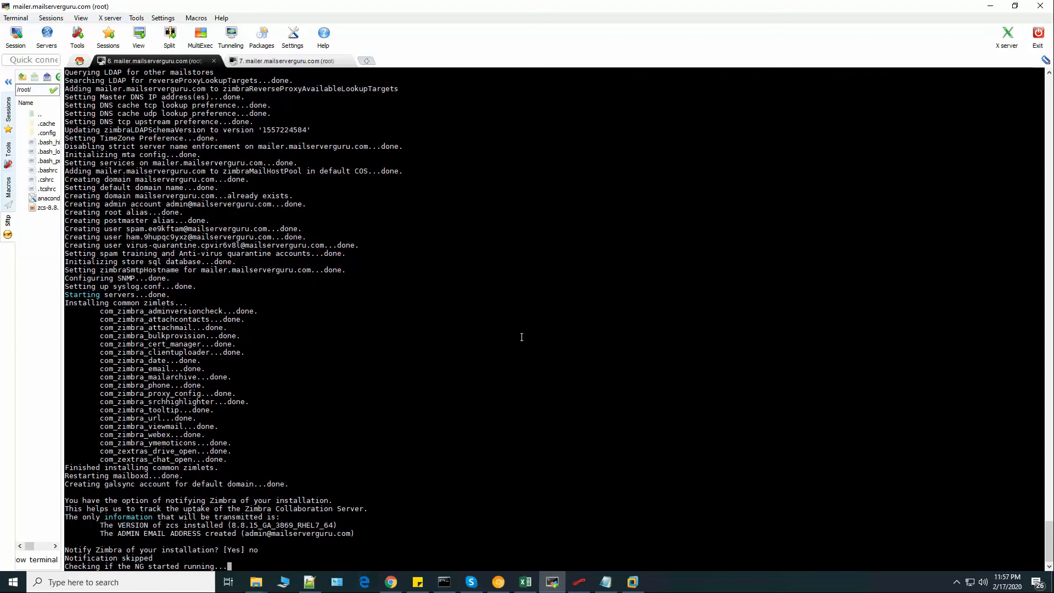
scroll(down, 3)
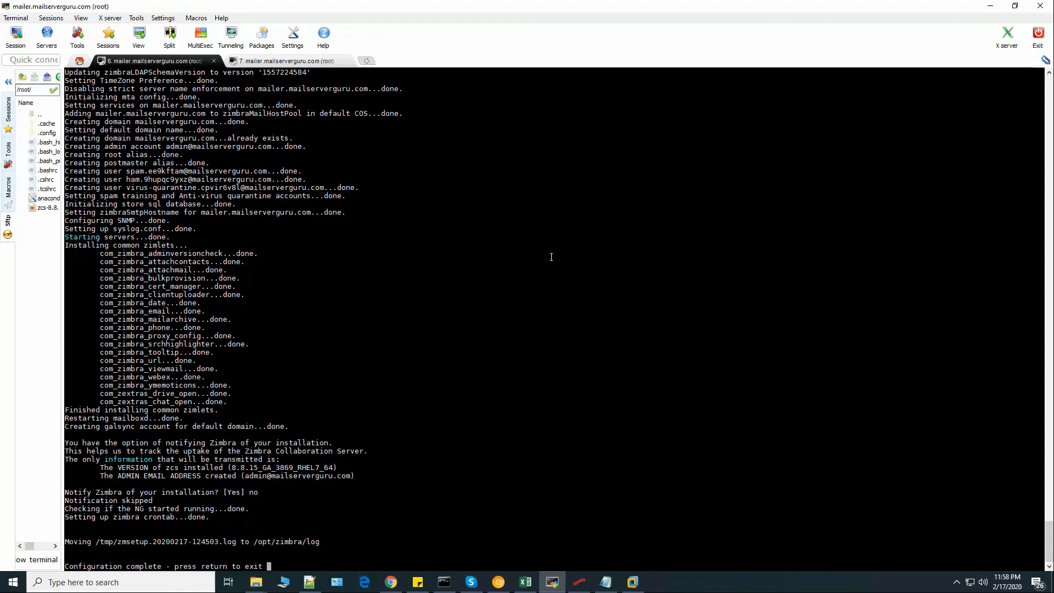
key(Return)
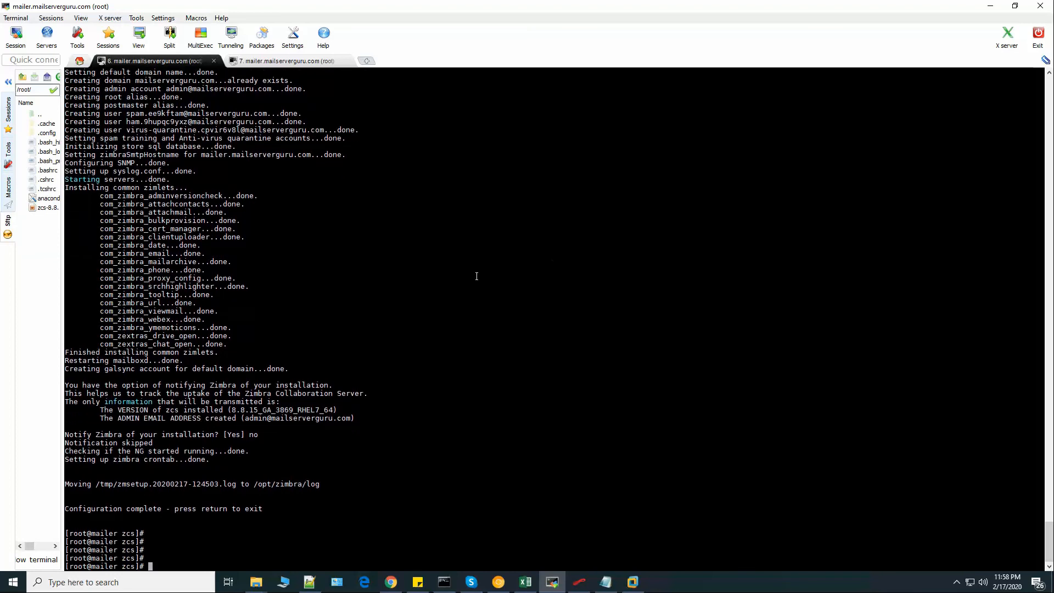
Step: Switch to the zimbra user and run zmcontrol status to verify every service reports Running
text(su zimbra)
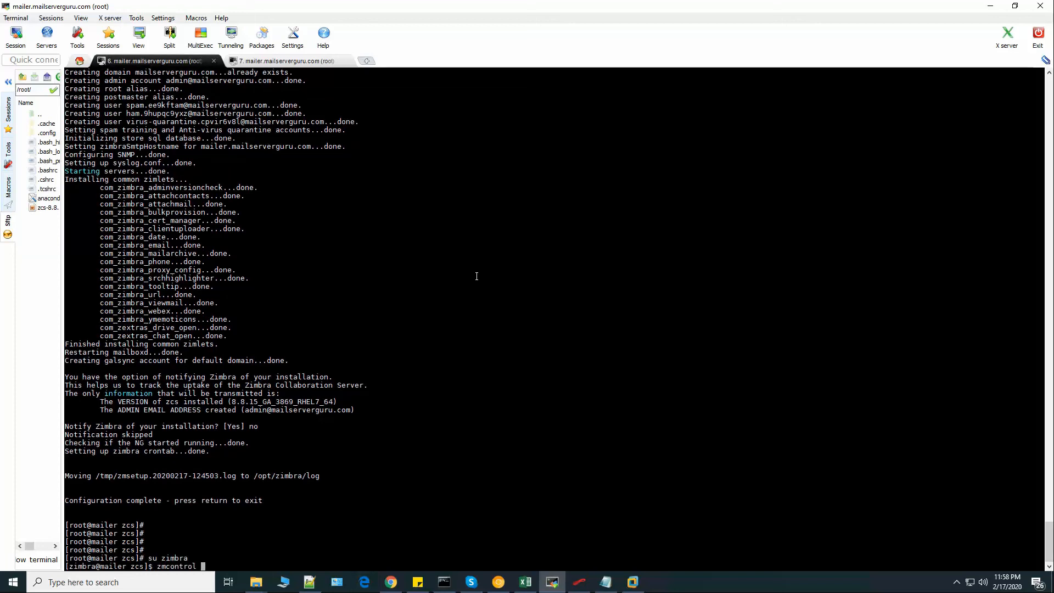
text(status)
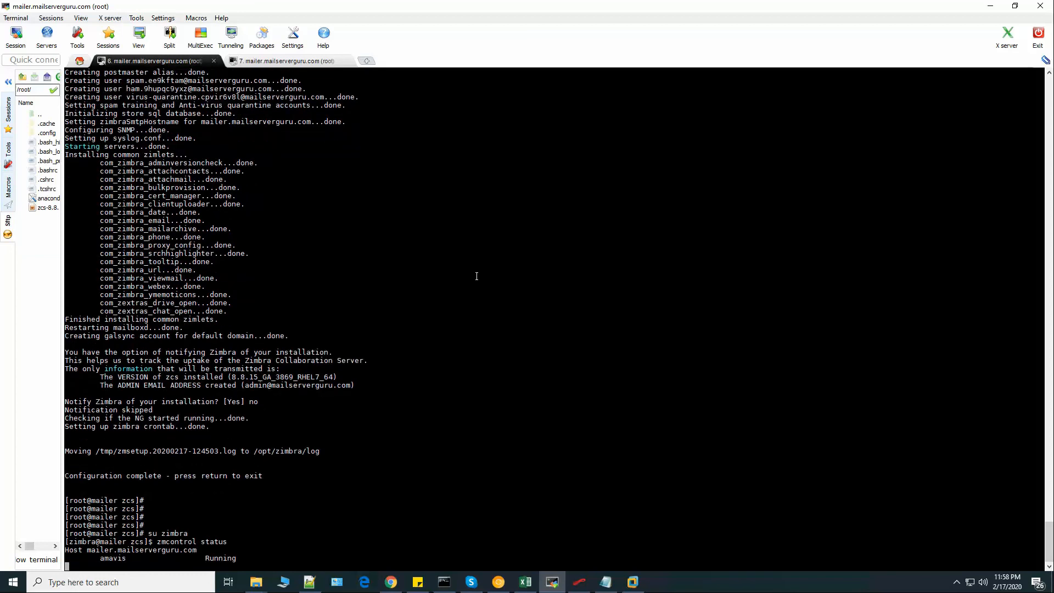
scroll(down, 3)
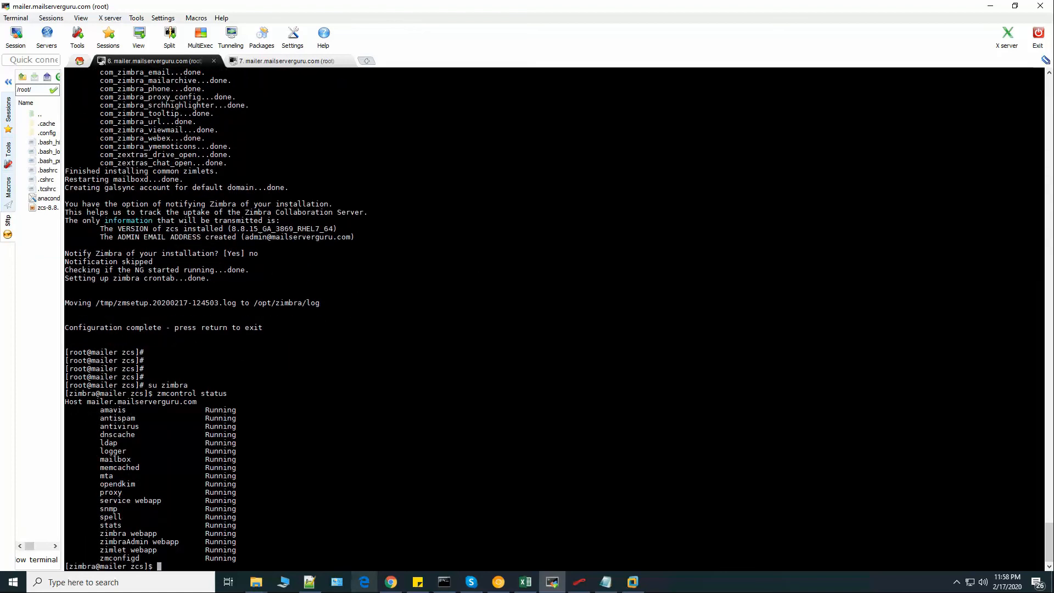
click(363, 582)
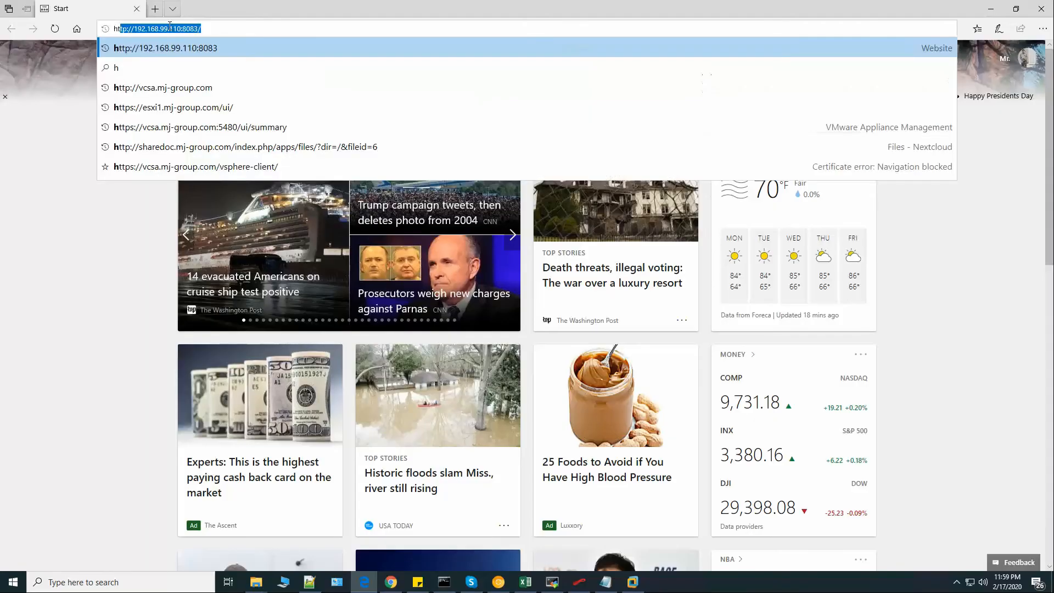
text(https://192.168.9.251)
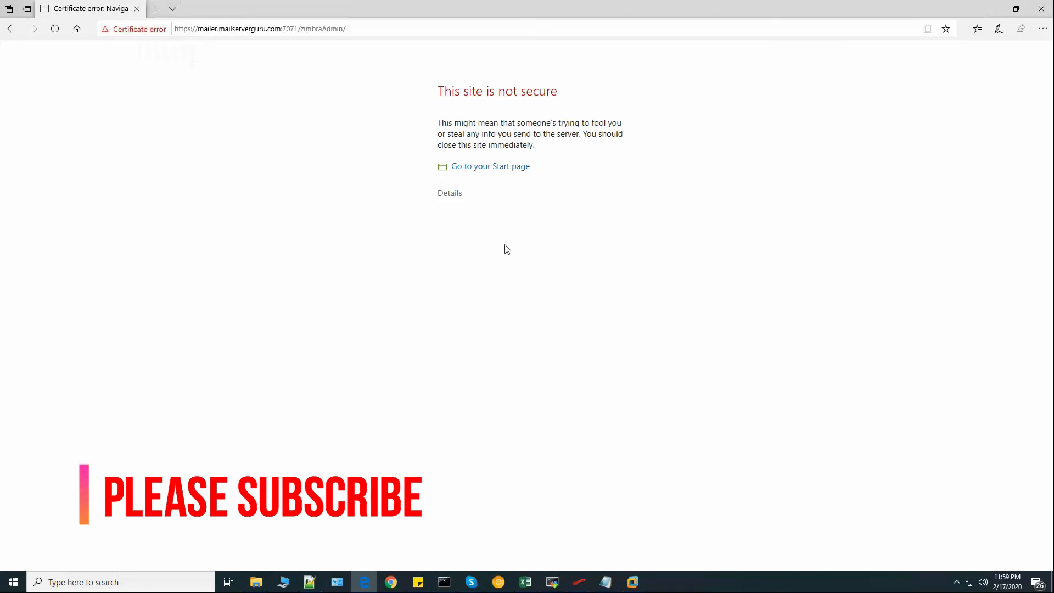
click(449, 193)
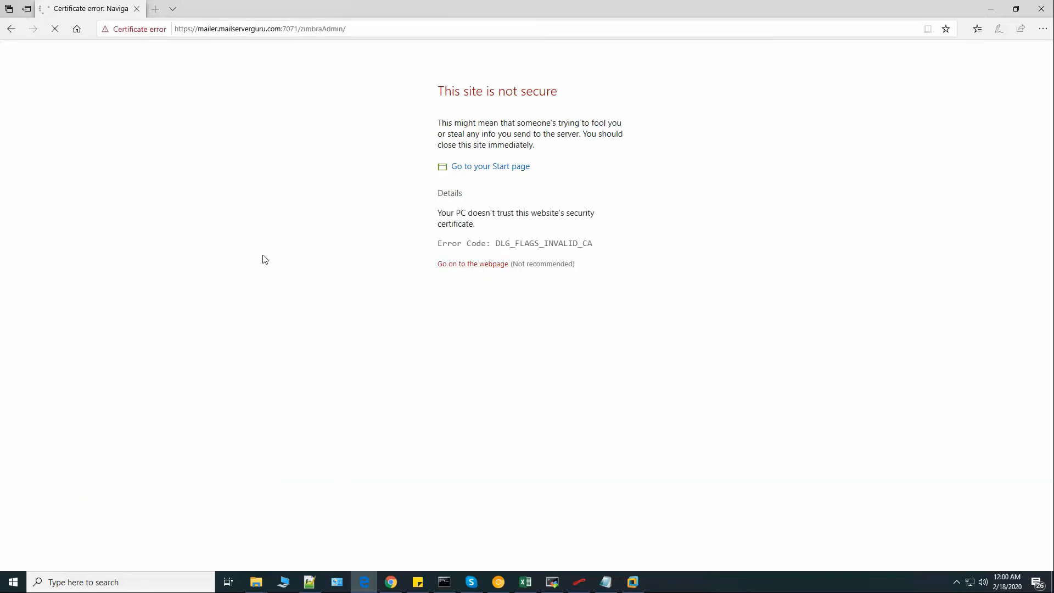
click(473, 262)
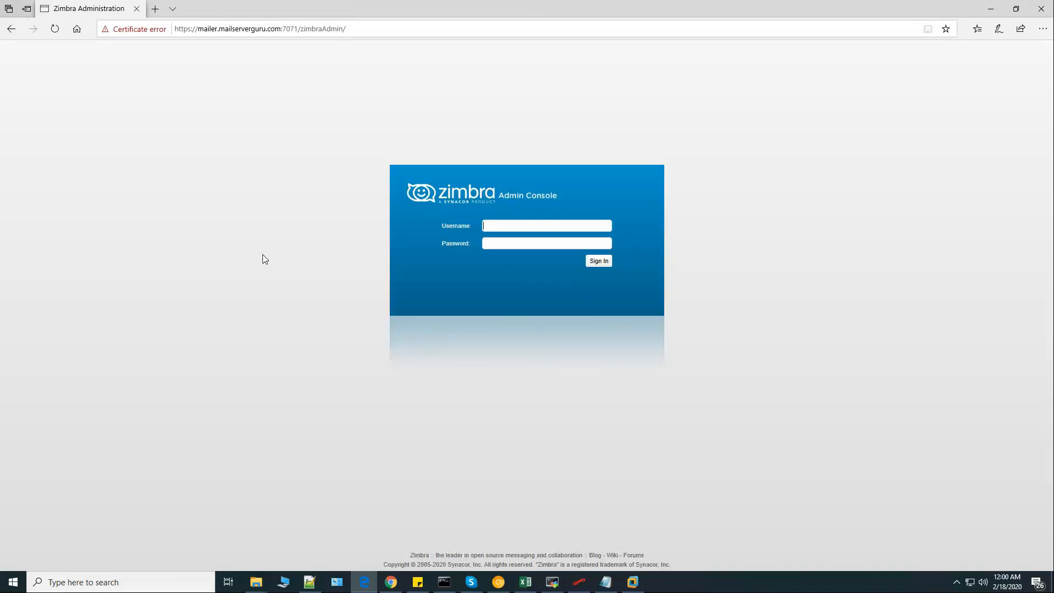
text(admin)
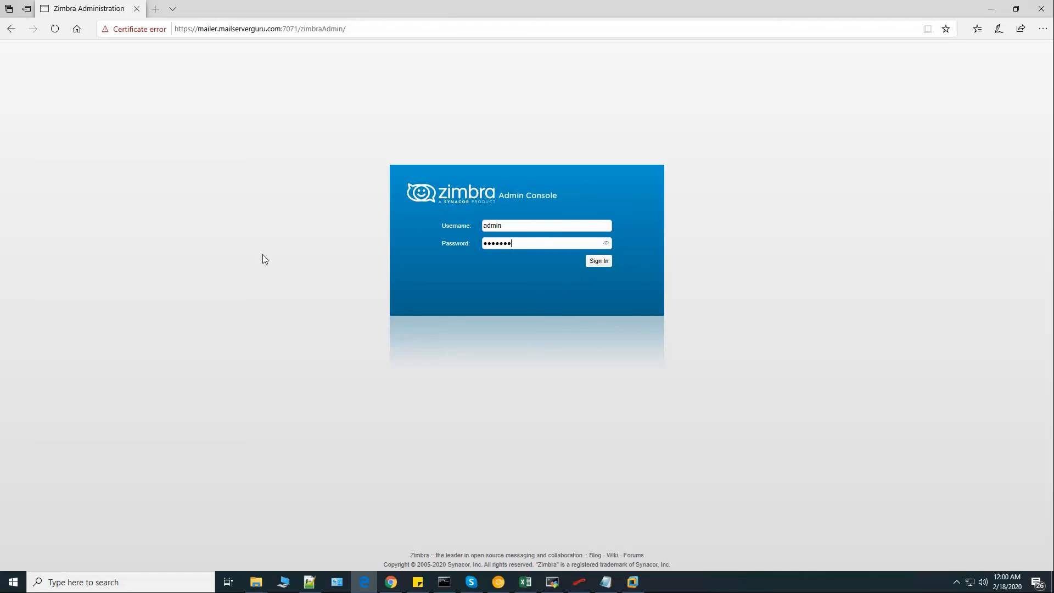
Step: Sign in to reach the Home summary showing 8.8.15_GA_3901 FOSS with the service running
click(597, 262)
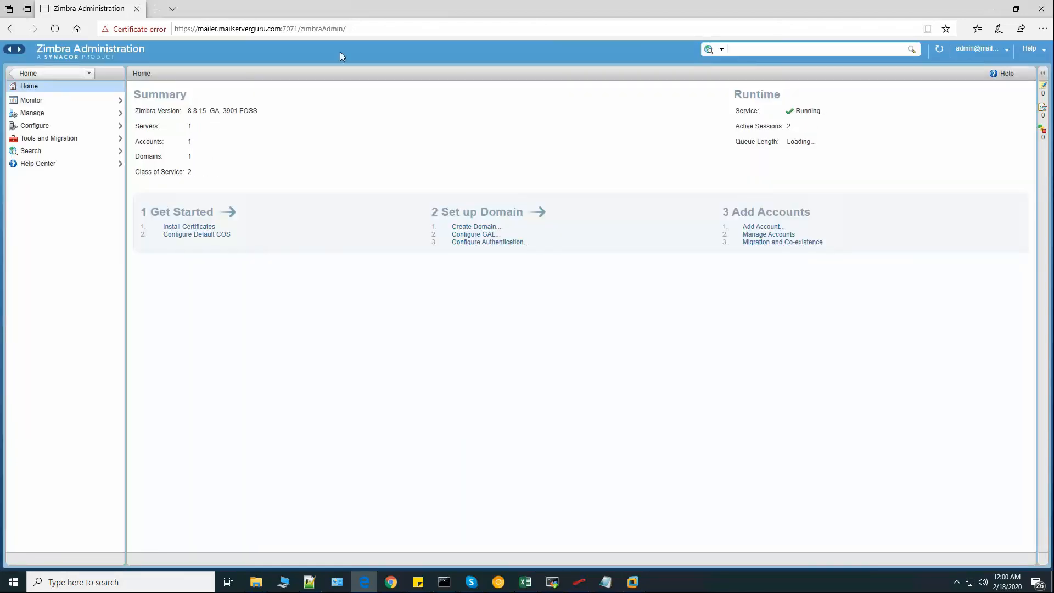
mouse_move(471, 124)
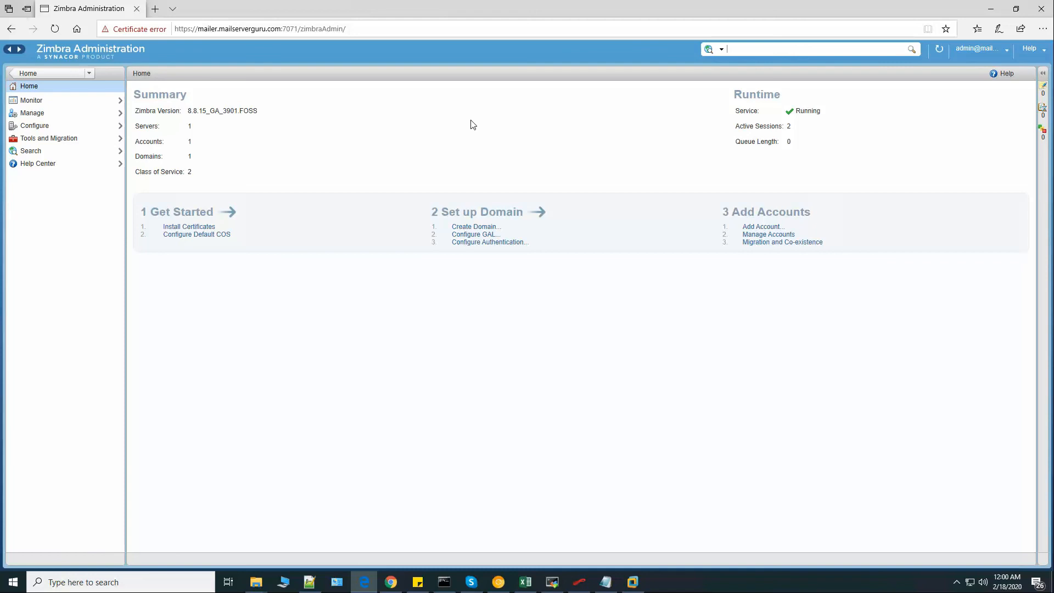
mouse_move(595, 137)
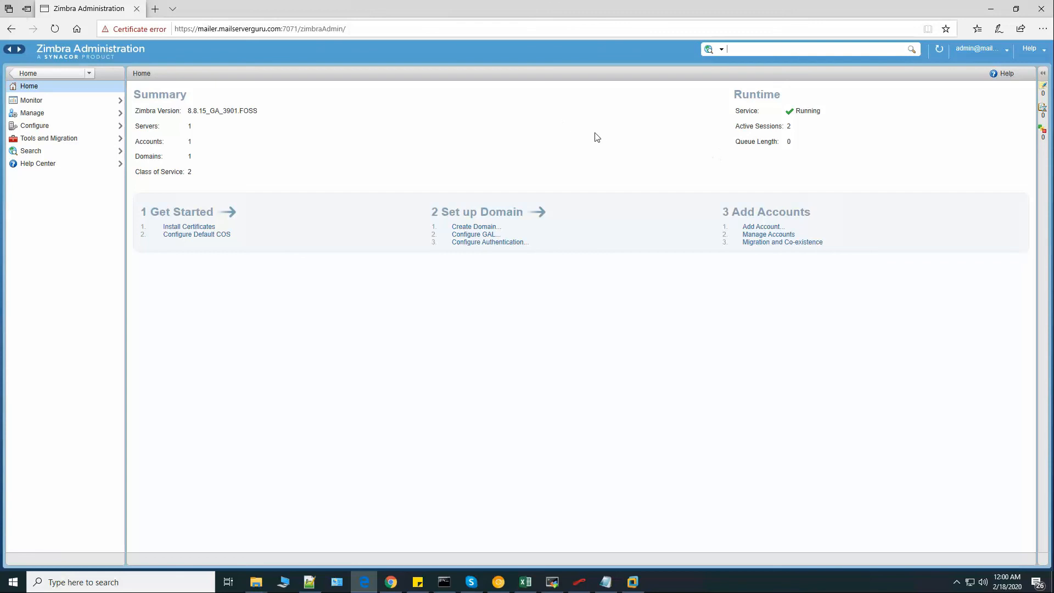
mouse_move(321, 143)
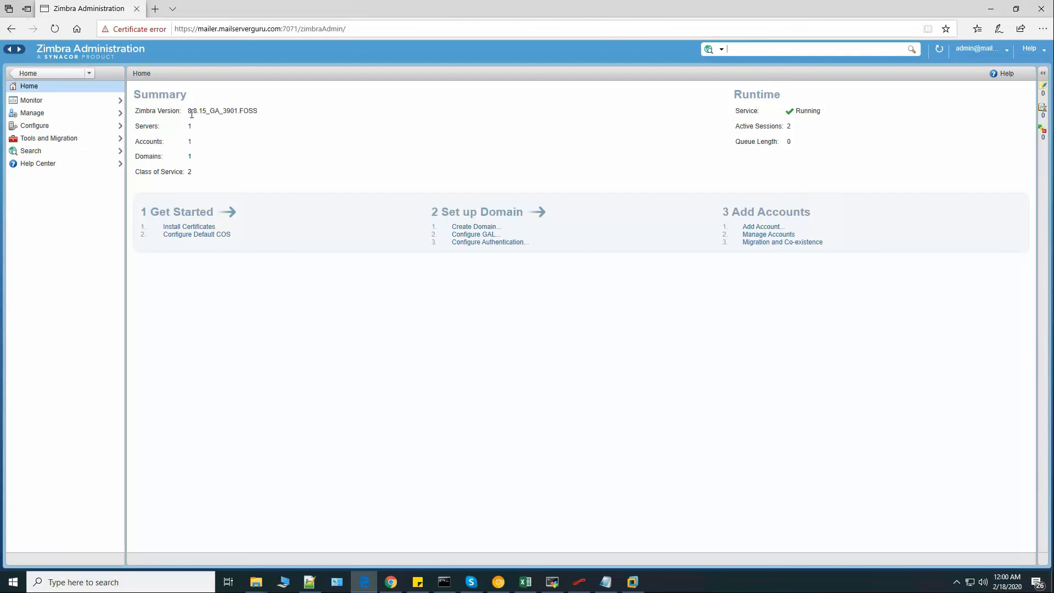
mouse_move(32, 112)
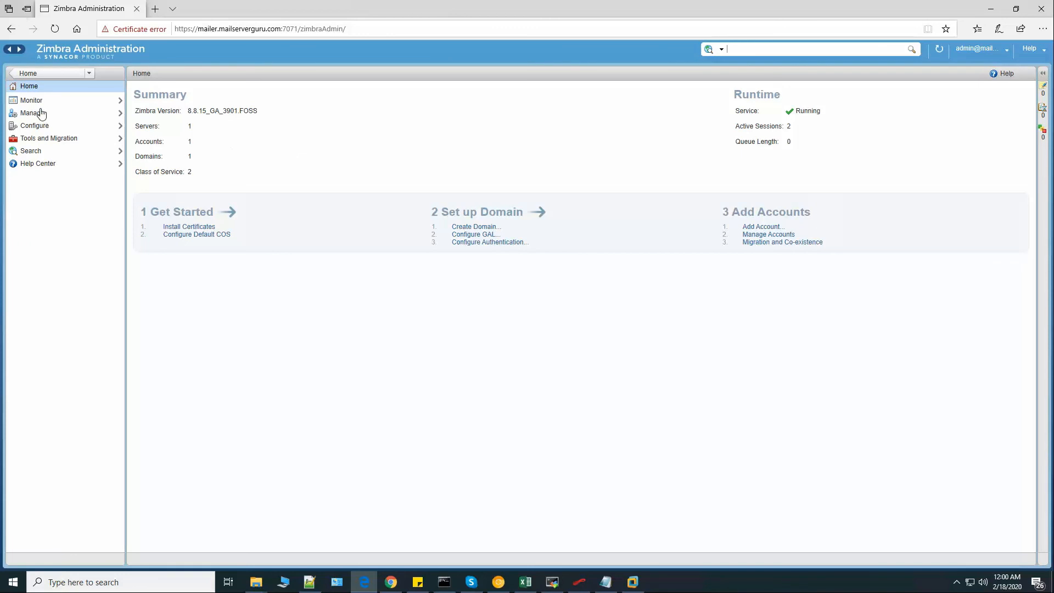
mouse_move(556, 176)
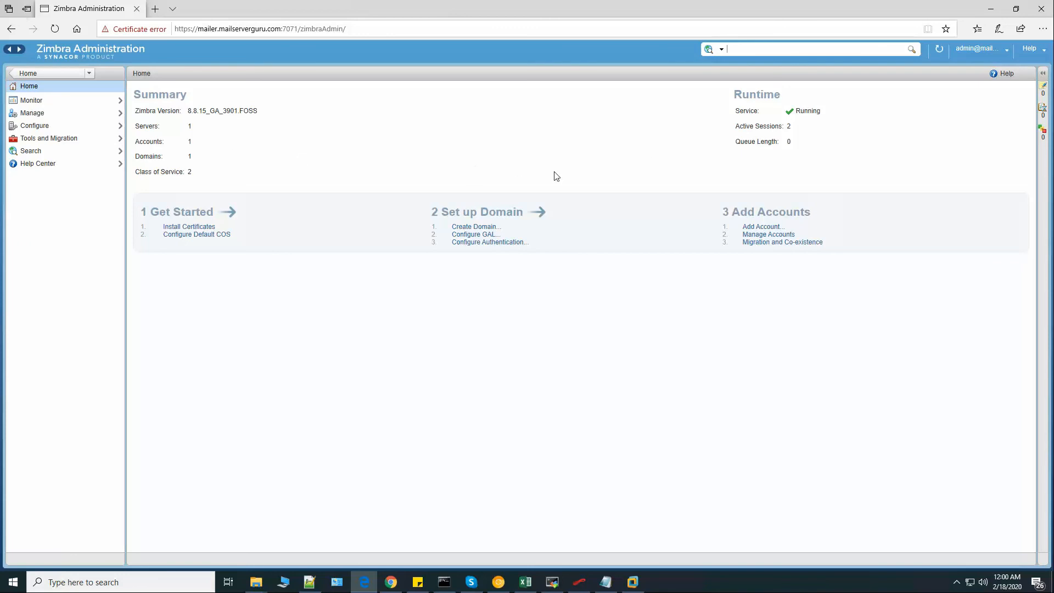
mouse_move(379, 145)
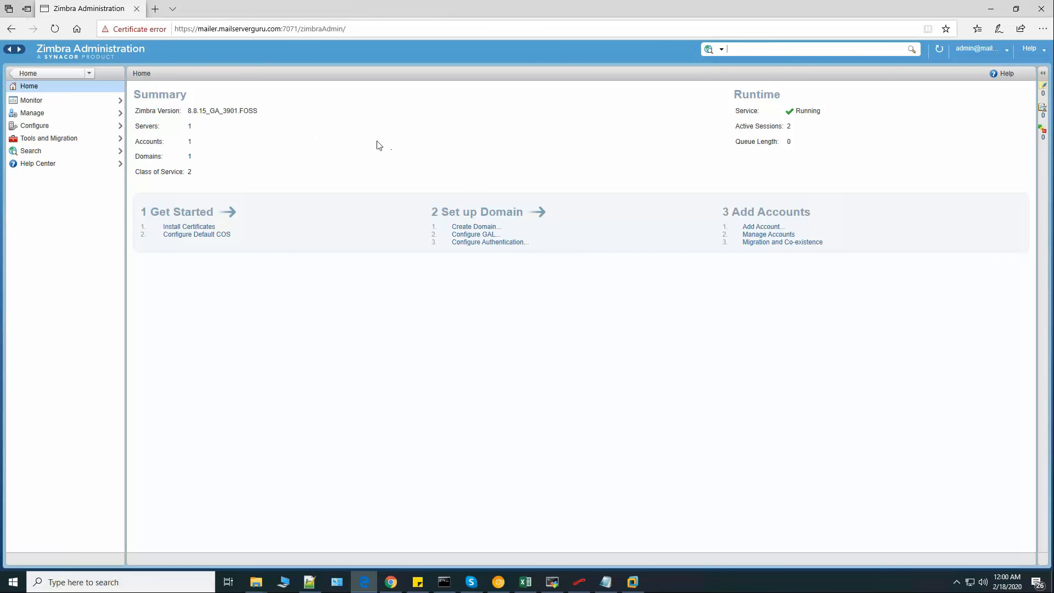
mouse_move(205, 121)
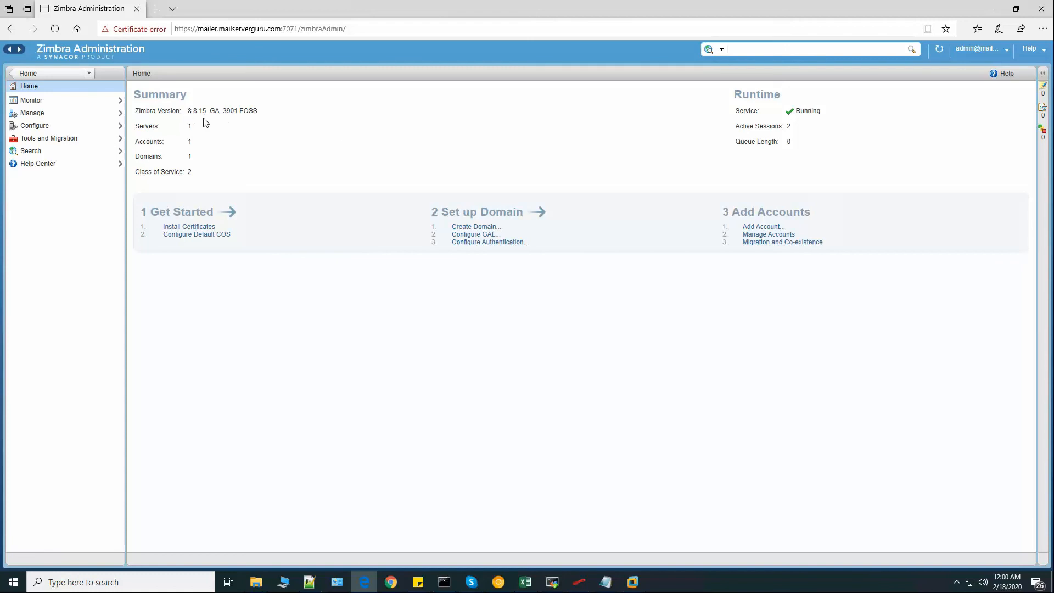
mouse_move(379, 156)
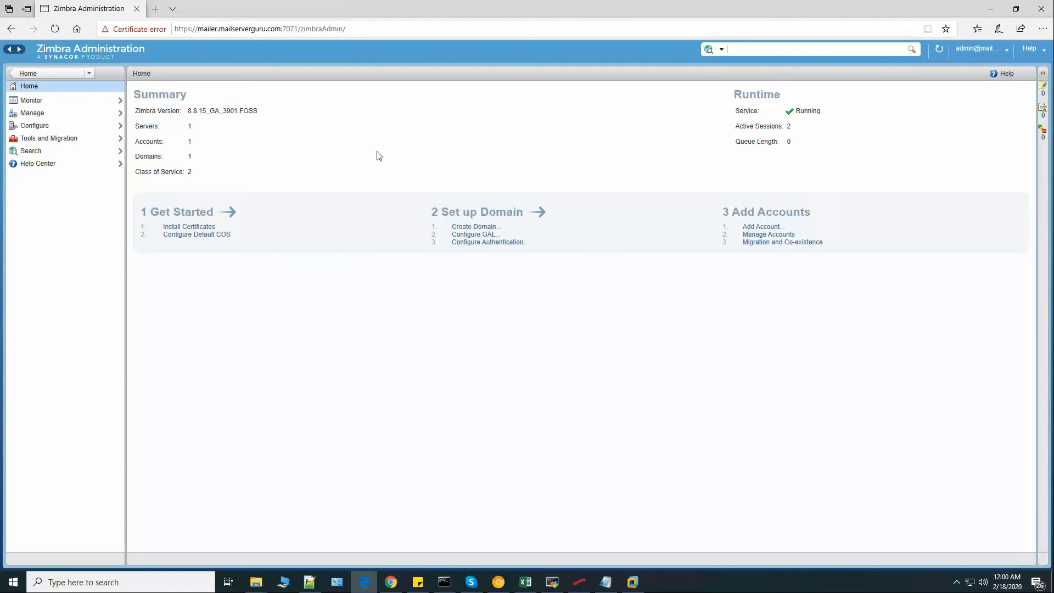
mouse_move(390, 157)
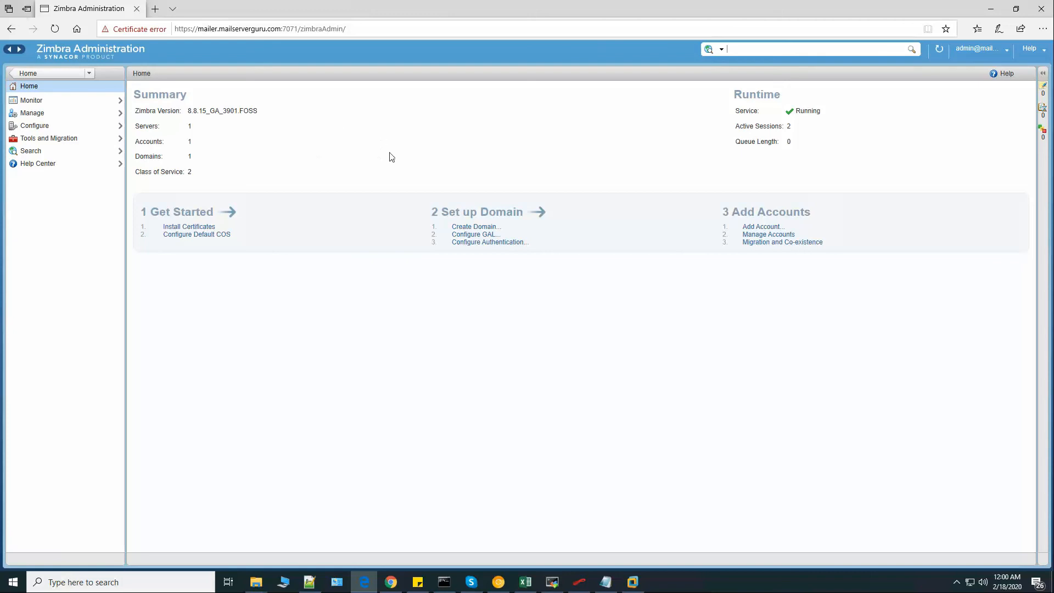
mouse_move(352, 166)
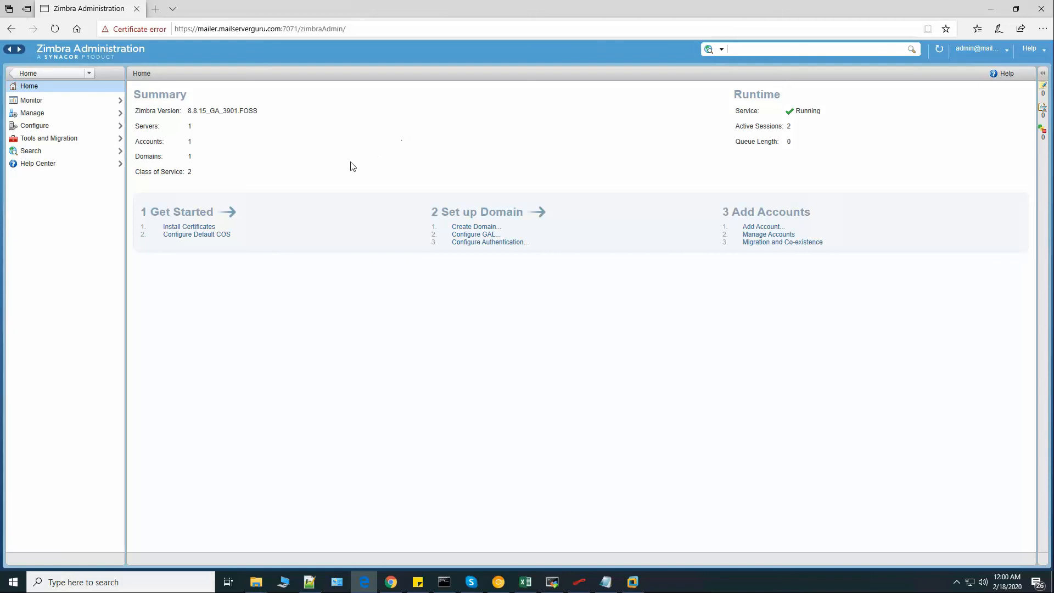
mouse_move(368, 140)
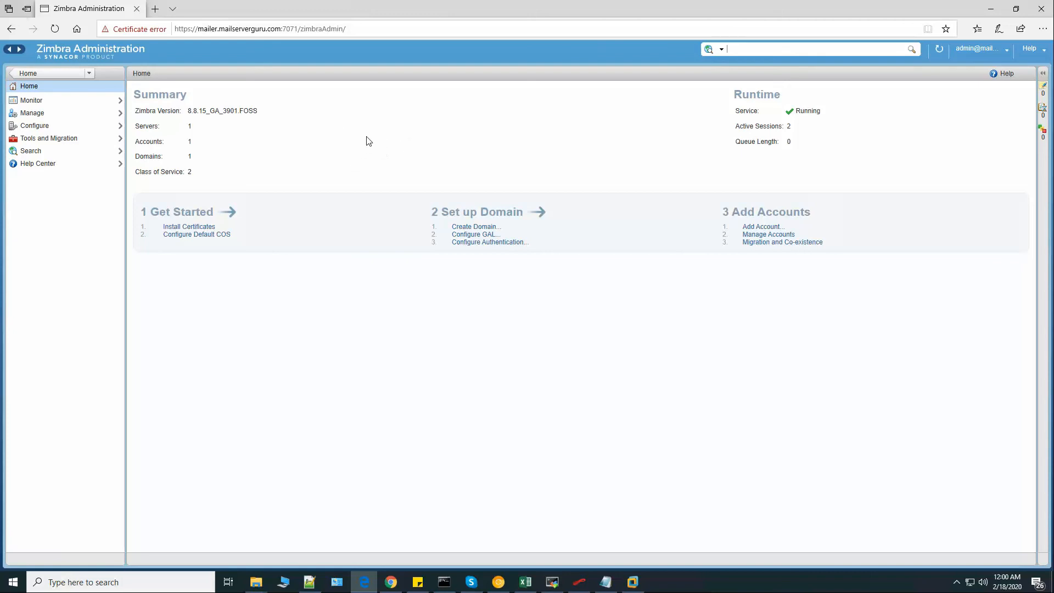
mouse_move(593, 137)
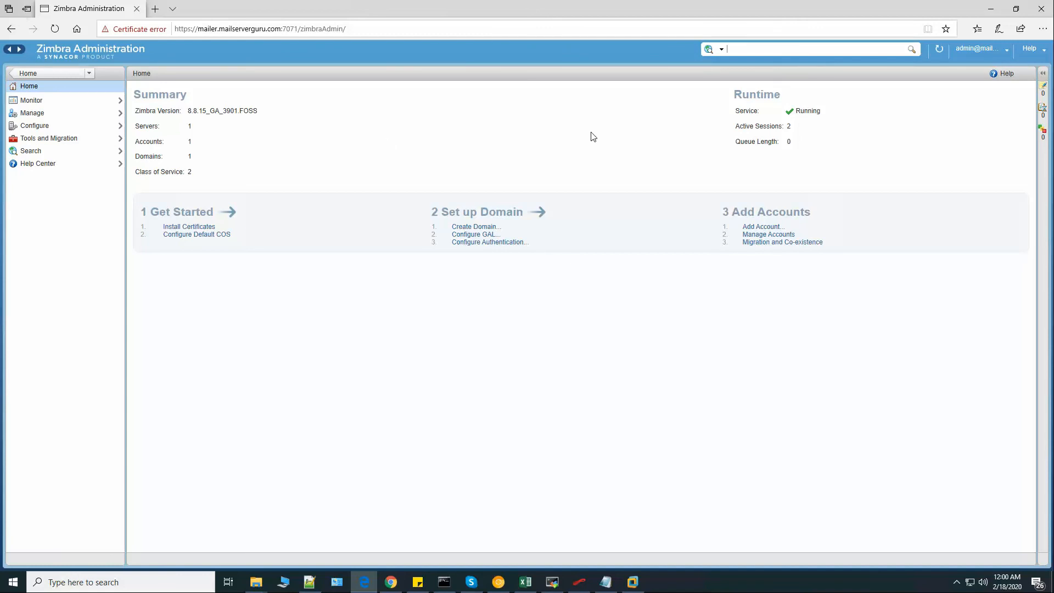
mouse_move(562, 151)
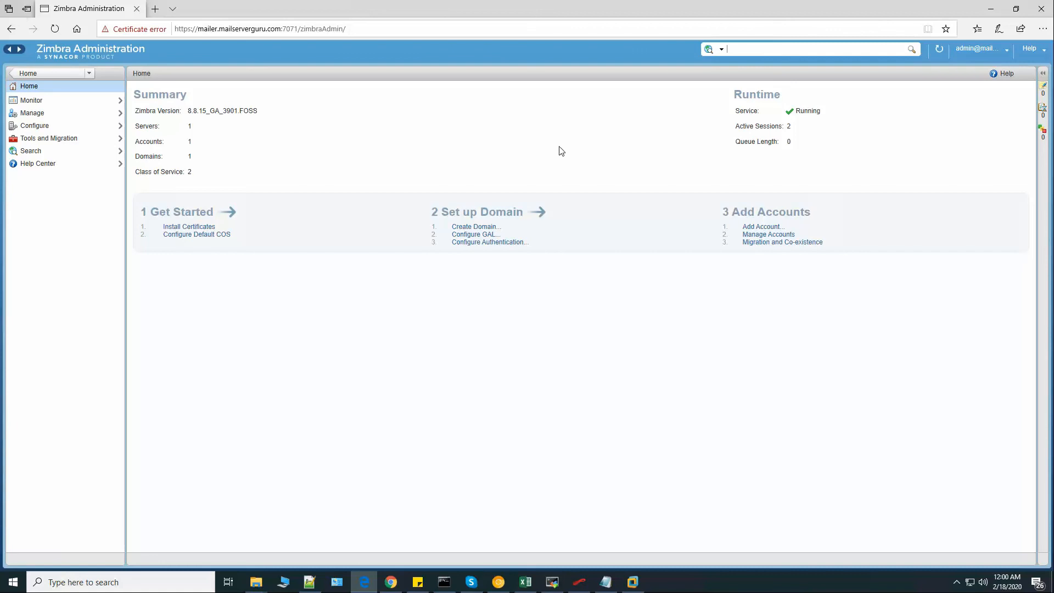
mouse_move(561, 149)
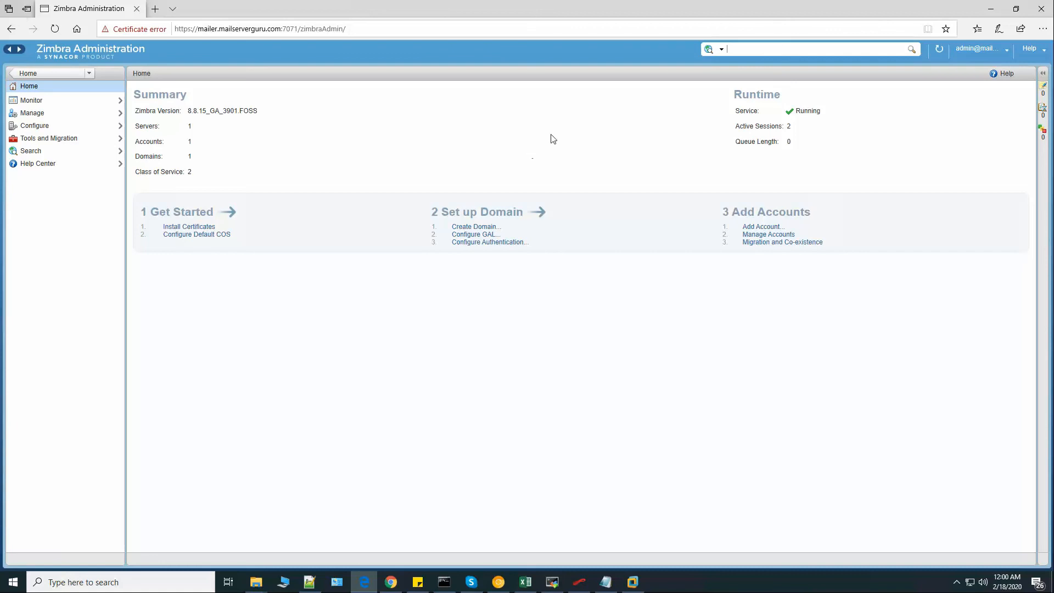
mouse_move(590, 137)
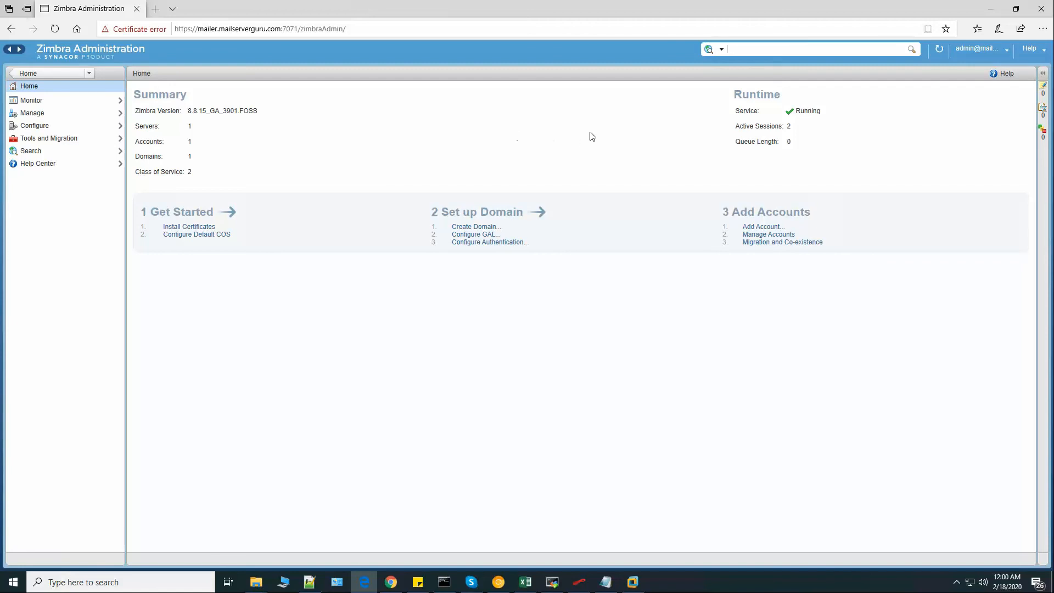
mouse_move(545, 141)
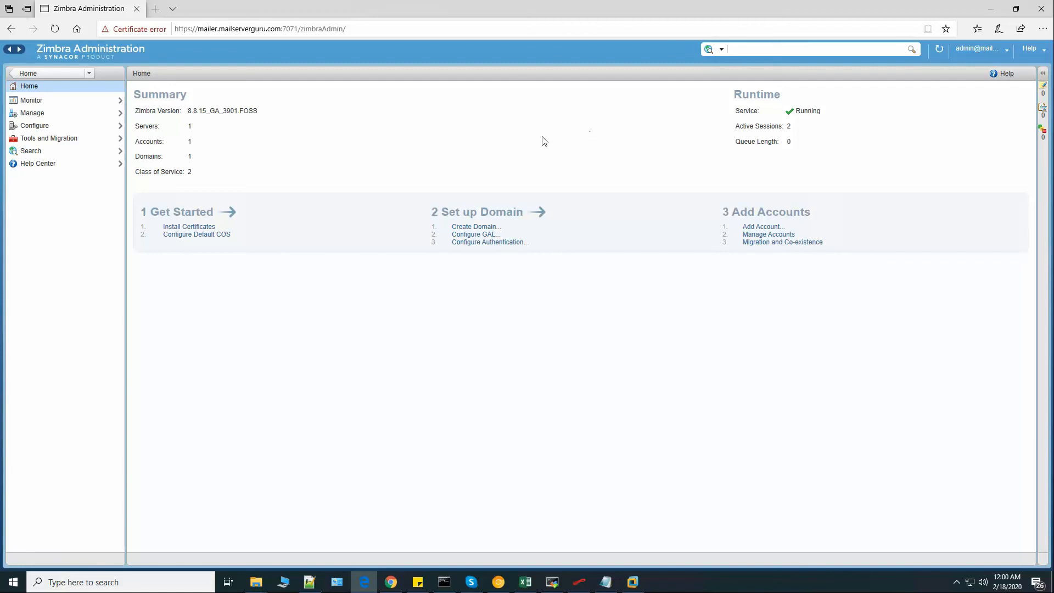